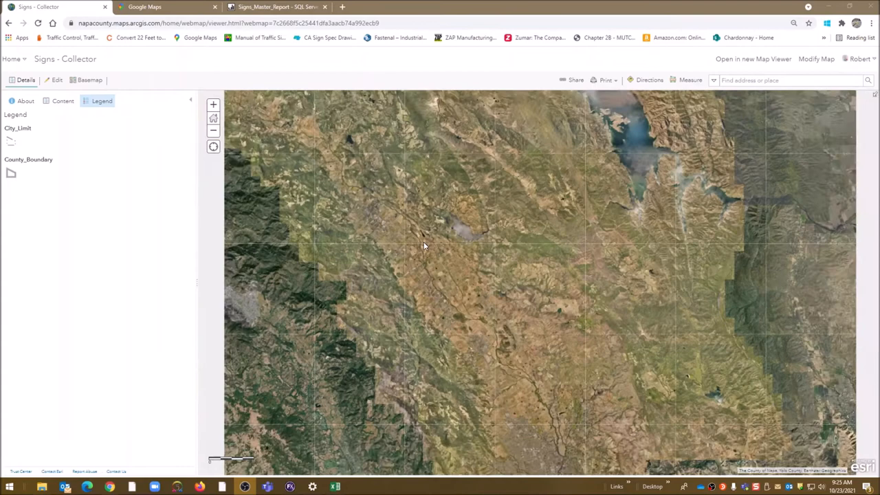
# Bring the County_Boundary outline into view over the satellite imagery.
pyautogui.click(213, 131)
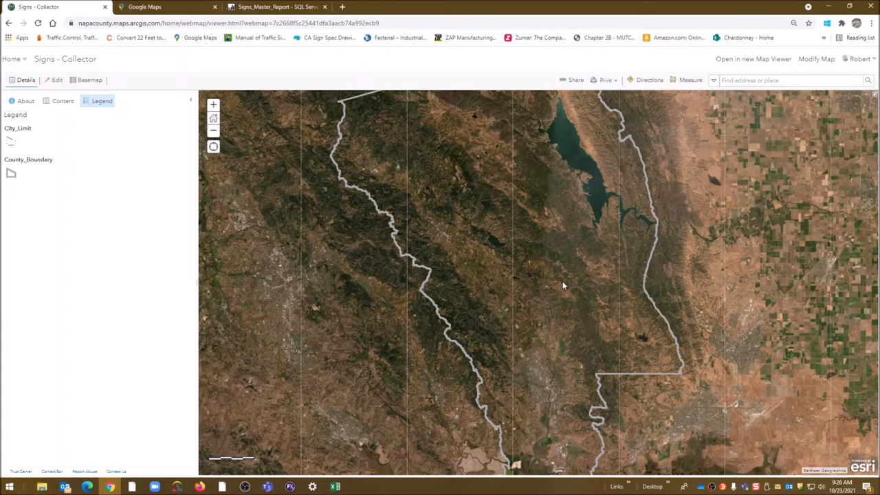
pyautogui.moveTo(715, 183)
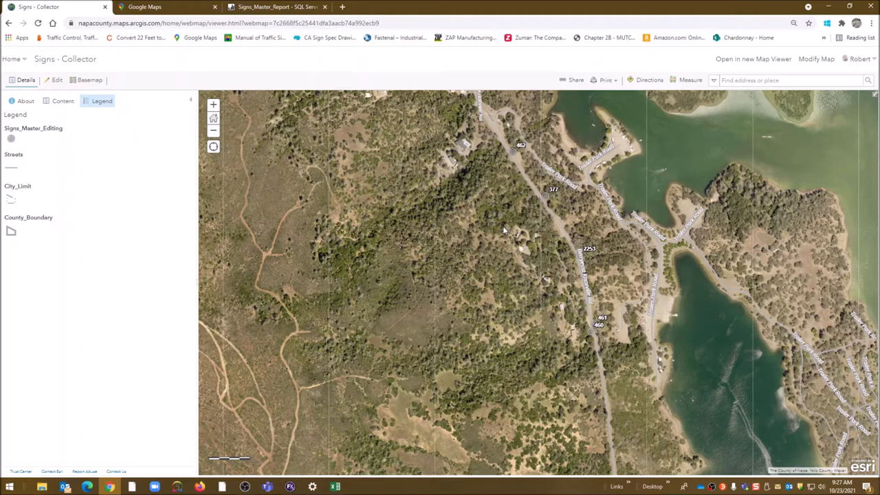
# Zoom into the lake area to reveal the Signs_Master_Editing points and labels.
pyautogui.scroll(-3)
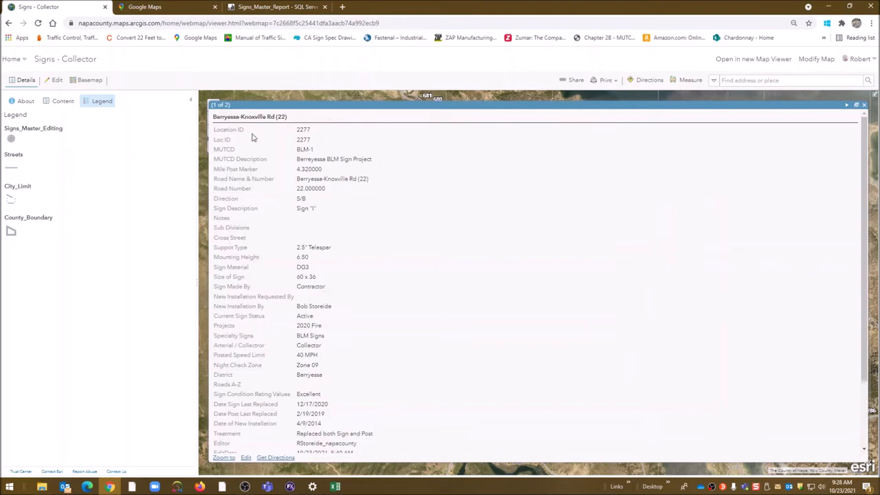
pyautogui.moveTo(319, 157)
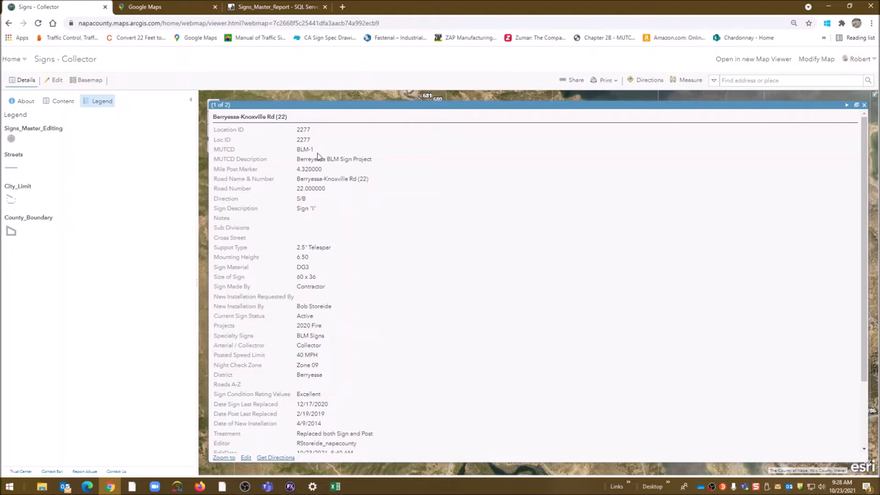
pyautogui.moveTo(308, 205)
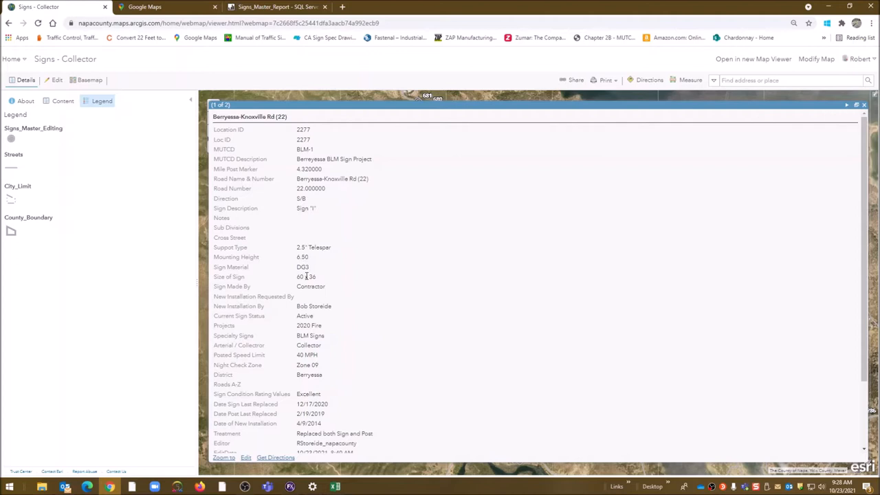
# Scroll sign 2277's pop-up down to its treatment note, fire incident and two photos.
pyautogui.scroll(-3)
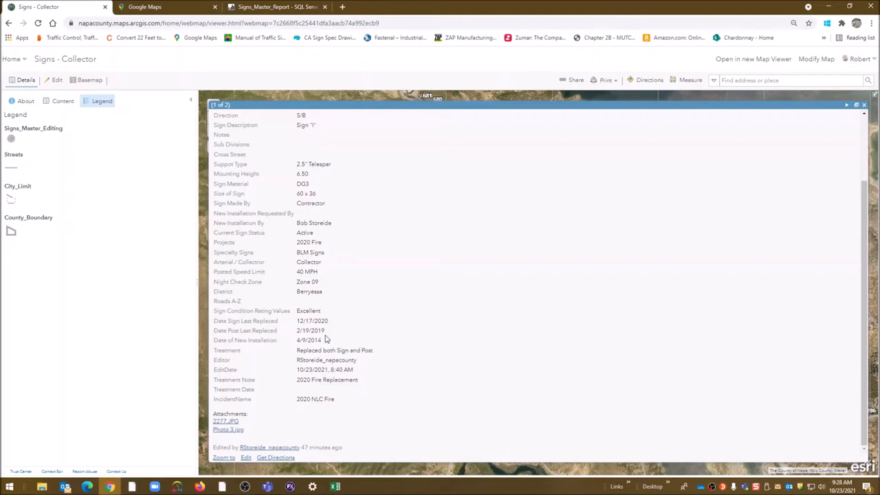
pyautogui.moveTo(299, 333)
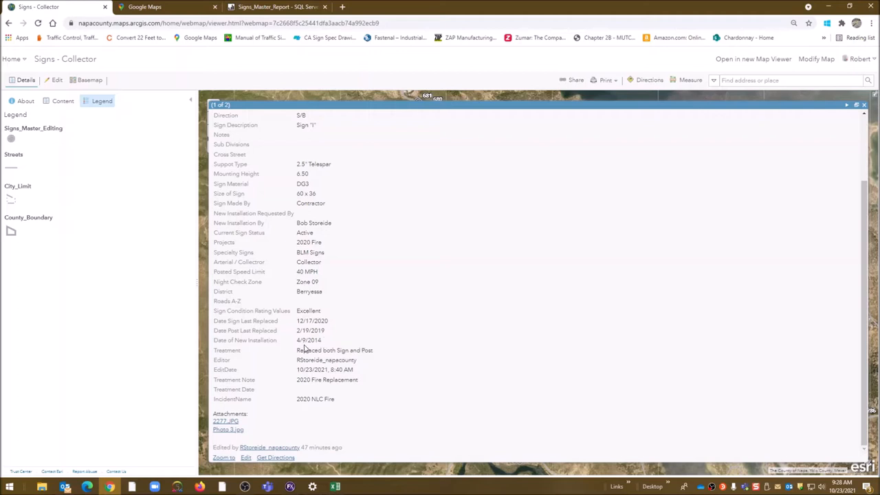
pyautogui.moveTo(341, 337)
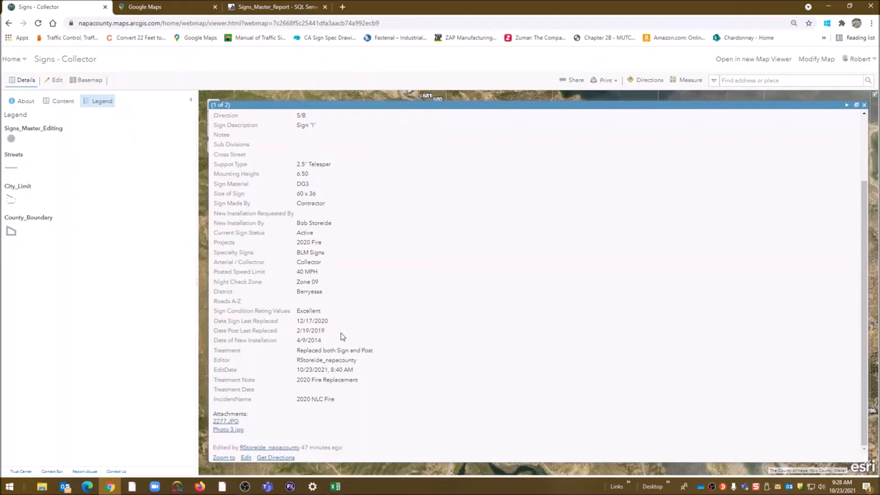
pyautogui.moveTo(247, 414)
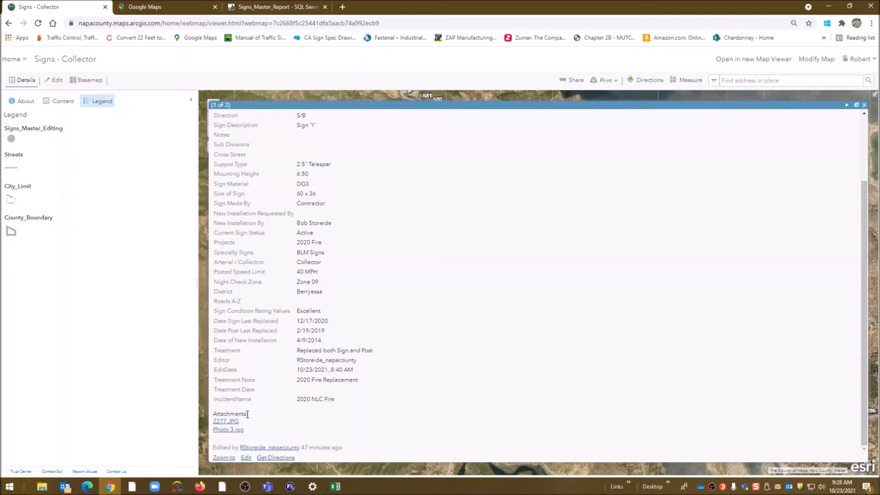
pyautogui.click(225, 420)
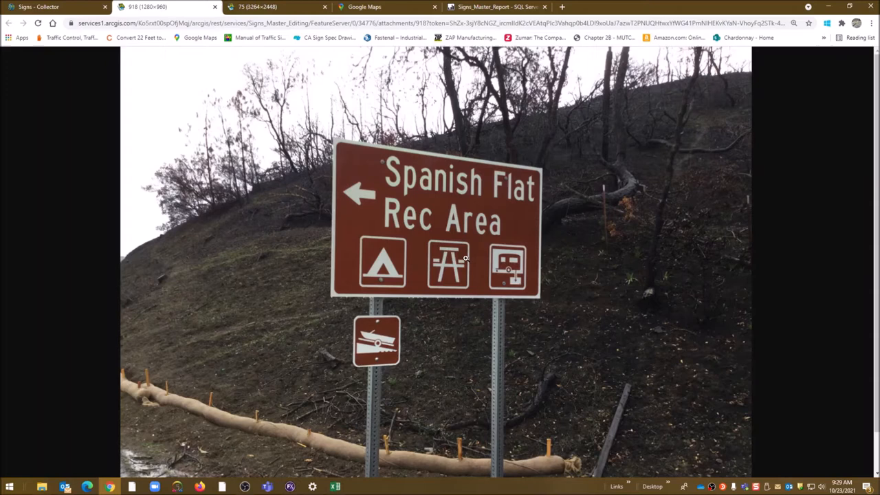
pyautogui.moveTo(720, 105)
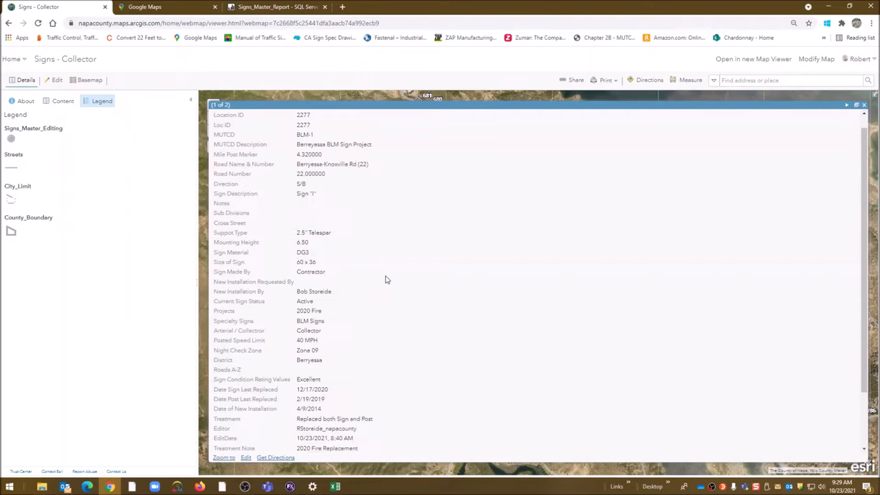
# Open sign 2277's record for editing and check its support type entry.
pyautogui.click(57, 80)
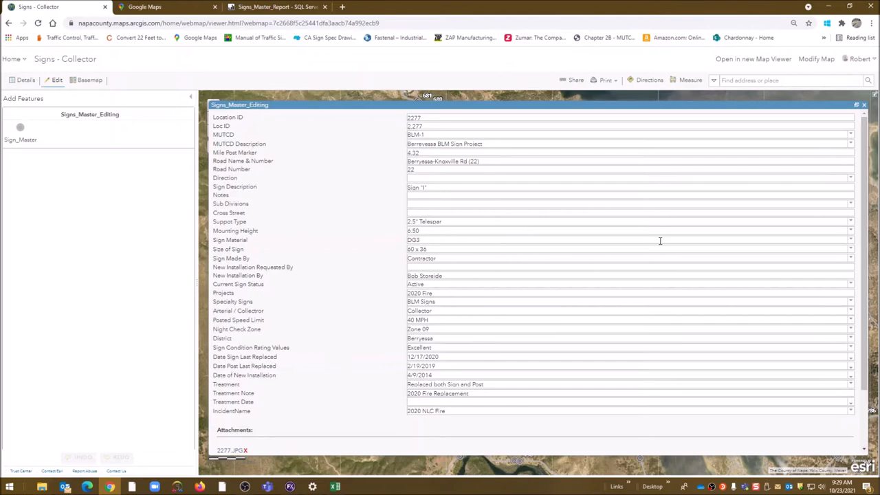
pyautogui.click(851, 221)
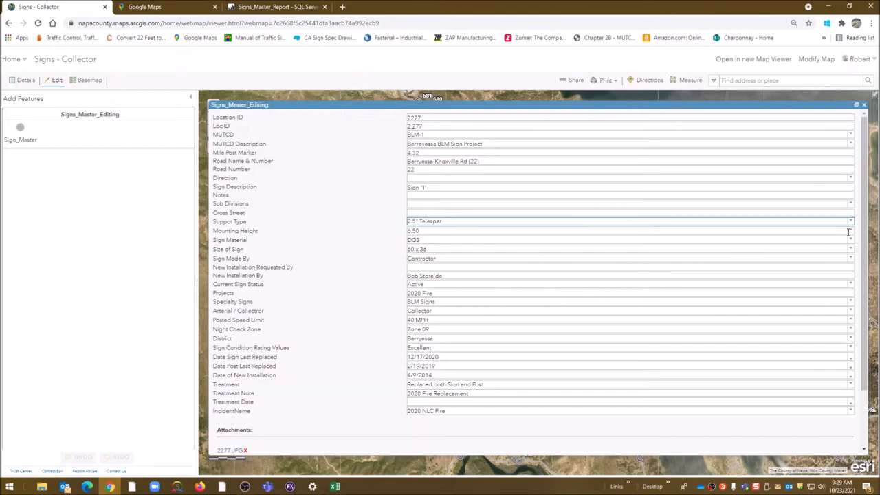
pyautogui.moveTo(445, 270)
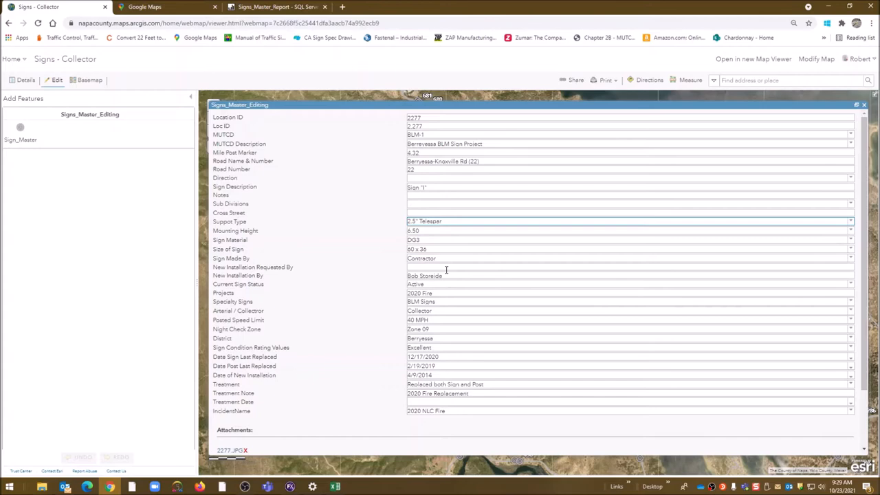
pyautogui.moveTo(826, 292)
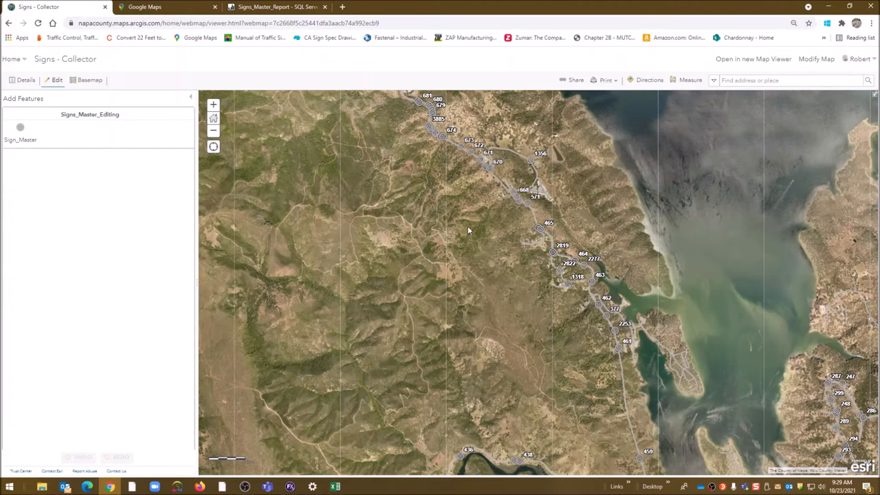
pyautogui.moveTo(538, 311)
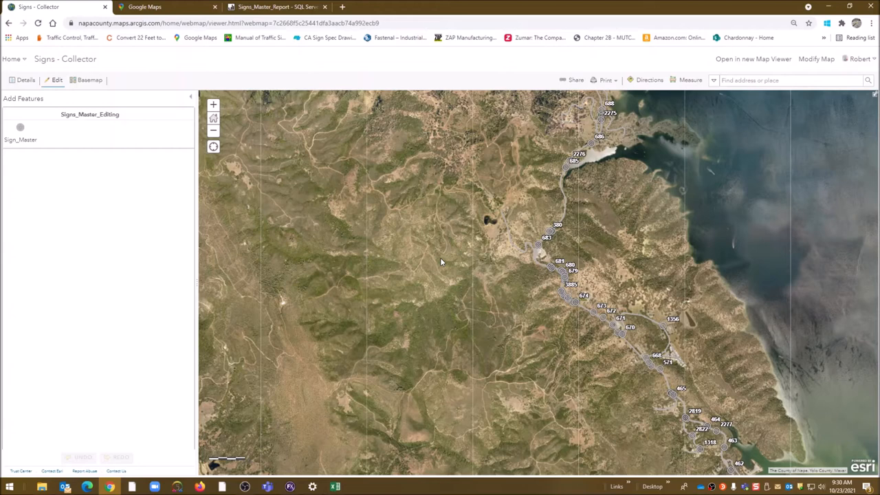
pyautogui.moveTo(612, 218)
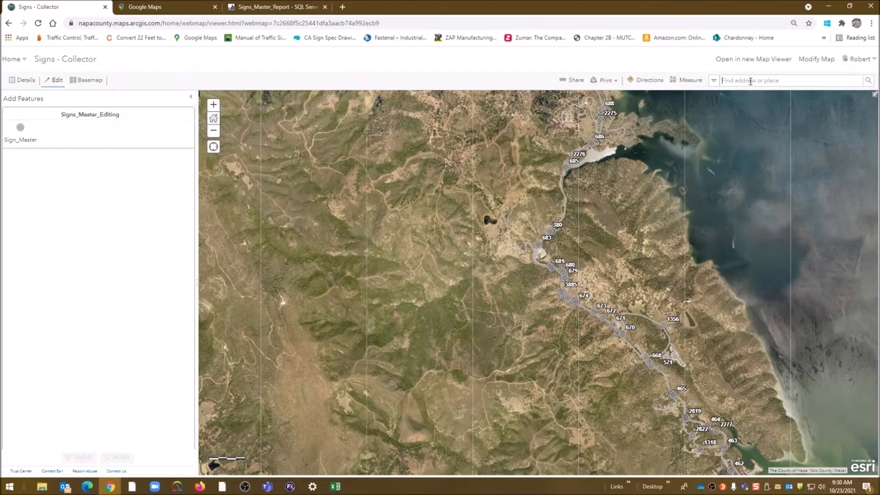
# Find sign 962 and confirm its new EditDate and BKVRD.jpg attachment are saved.
pyautogui.write('962')
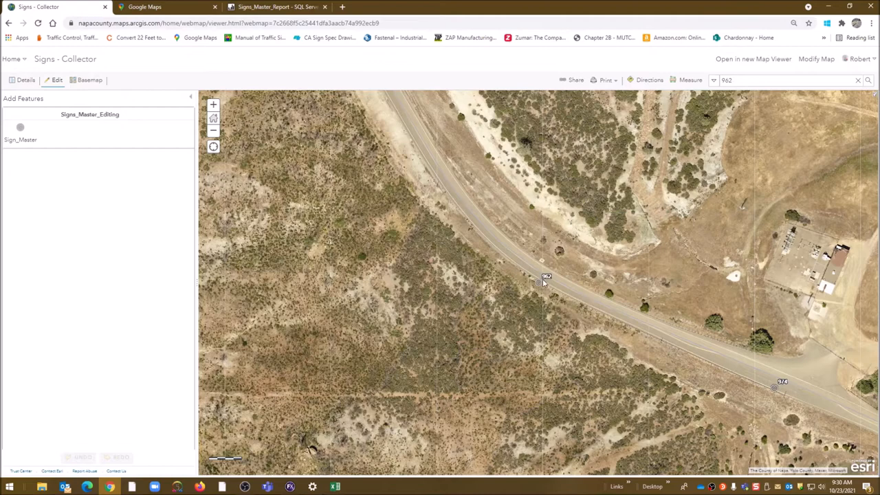
pyautogui.click(538, 282)
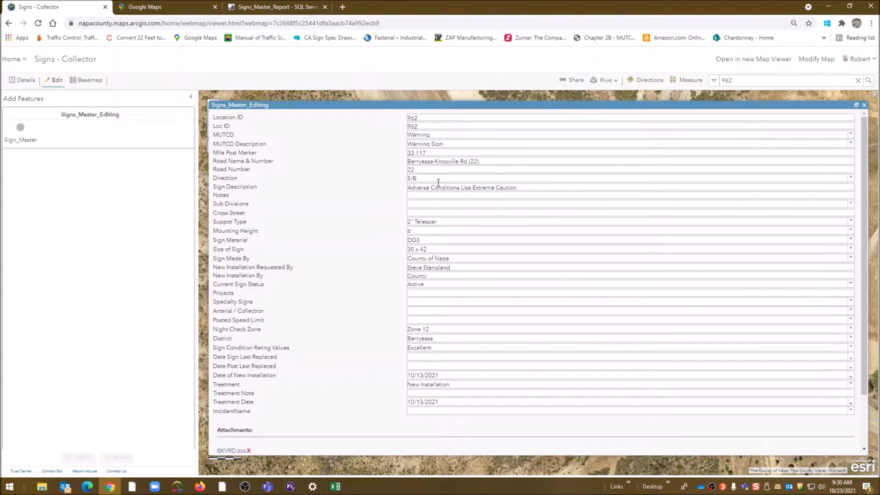
pyautogui.moveTo(461, 170)
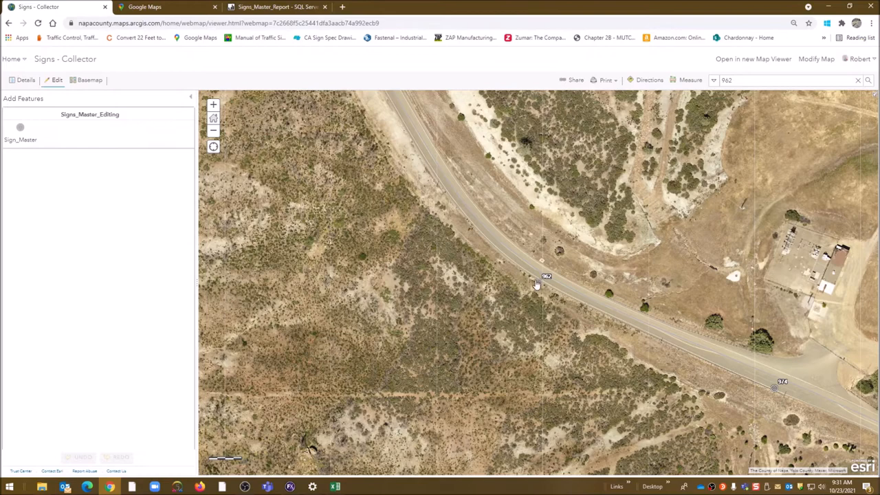
pyautogui.click(545, 277)
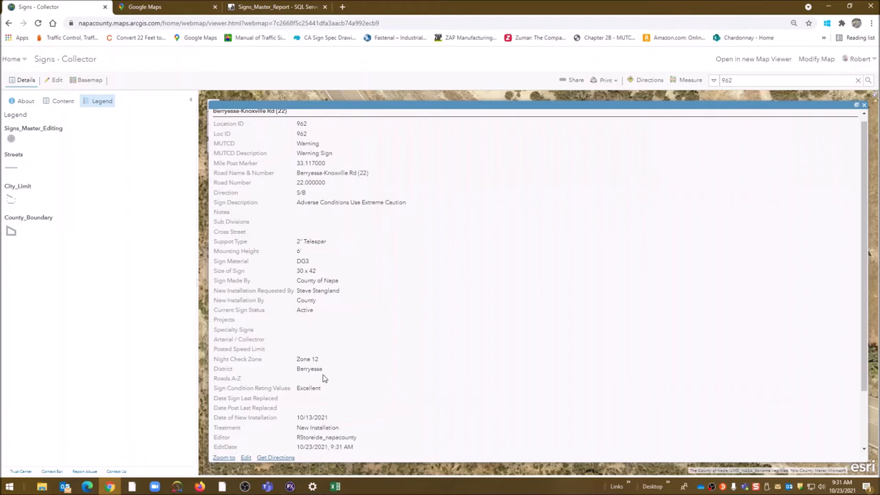
pyautogui.scroll(-3)
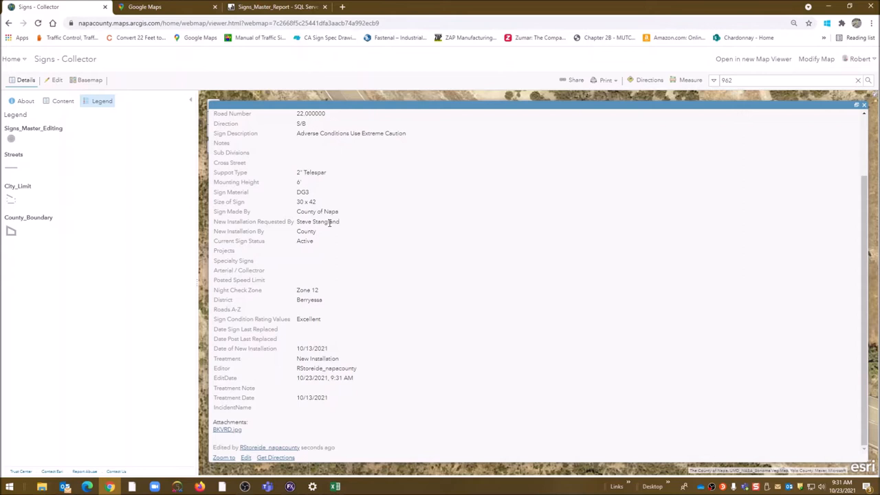
pyautogui.moveTo(365, 358)
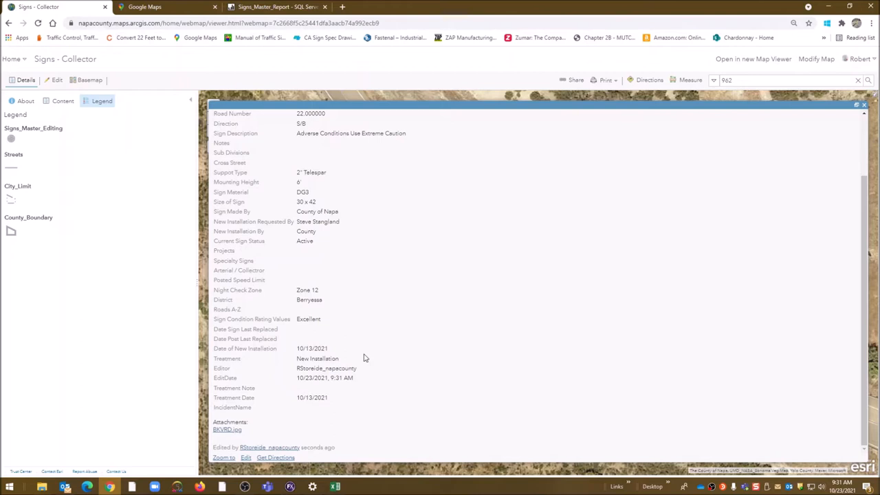
pyautogui.moveTo(304, 284)
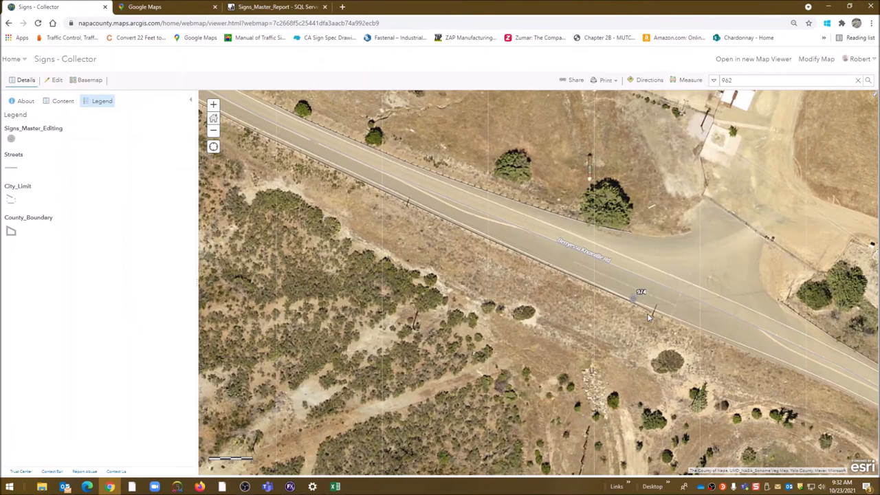
# Page through the sign records at 974 and 962, then open sign 962's photo attachment.
pyautogui.click(634, 297)
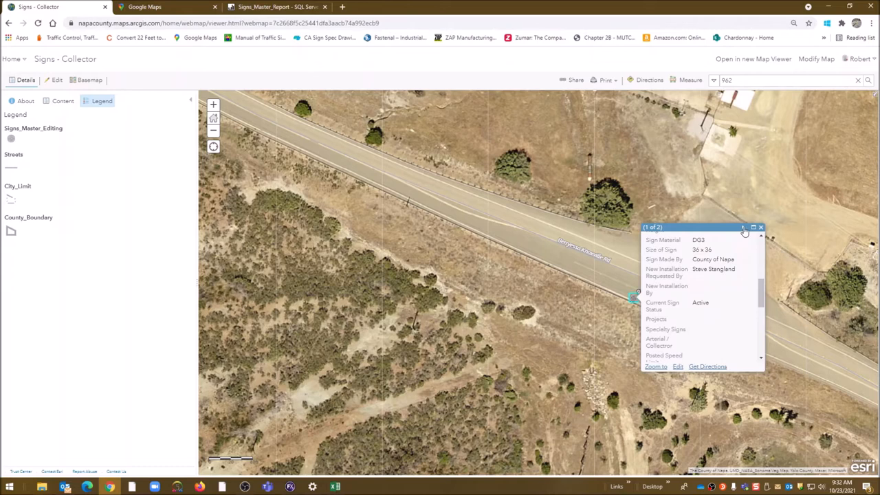
pyautogui.click(743, 228)
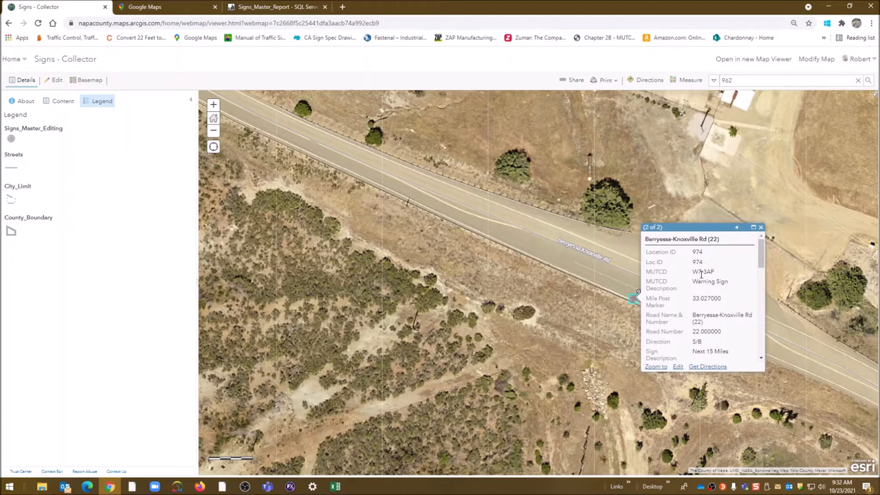
pyautogui.scroll(-3)
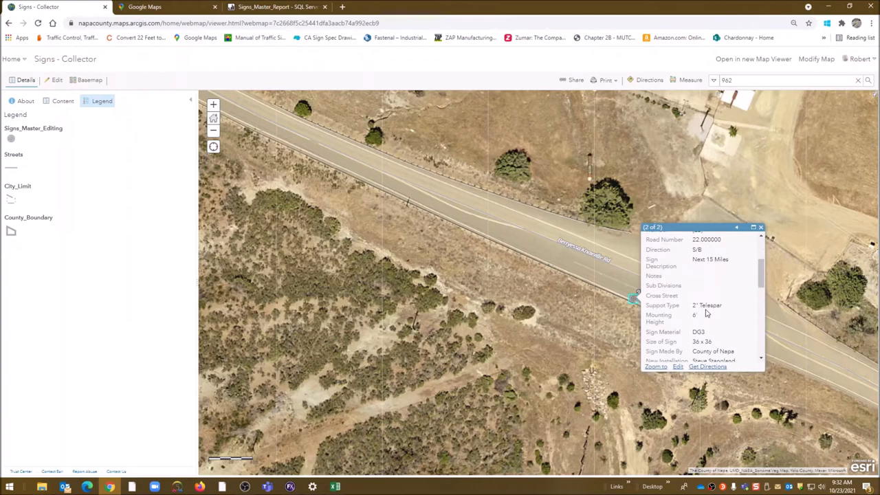
pyautogui.click(737, 227)
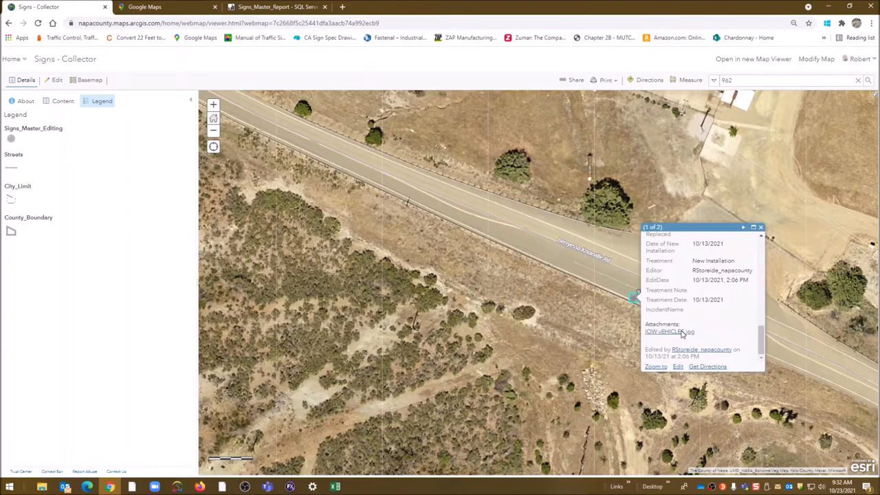
pyautogui.click(661, 331)
pyautogui.write('235')
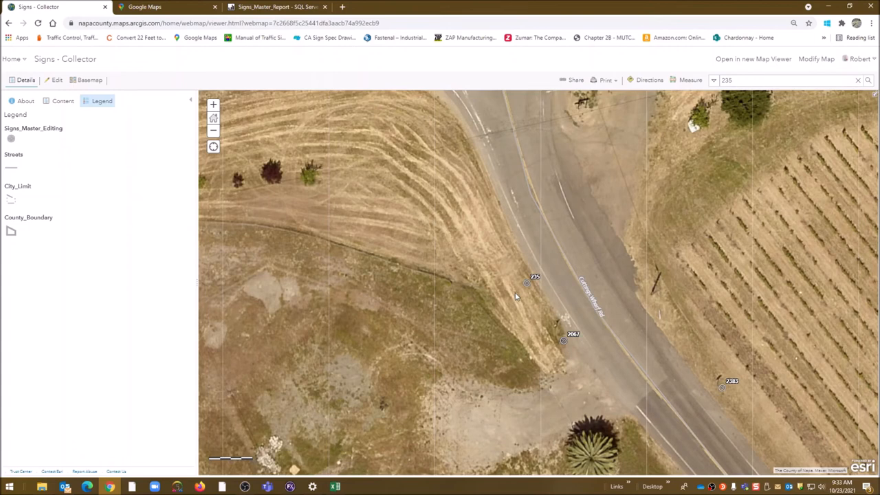
pyautogui.moveTo(527, 286)
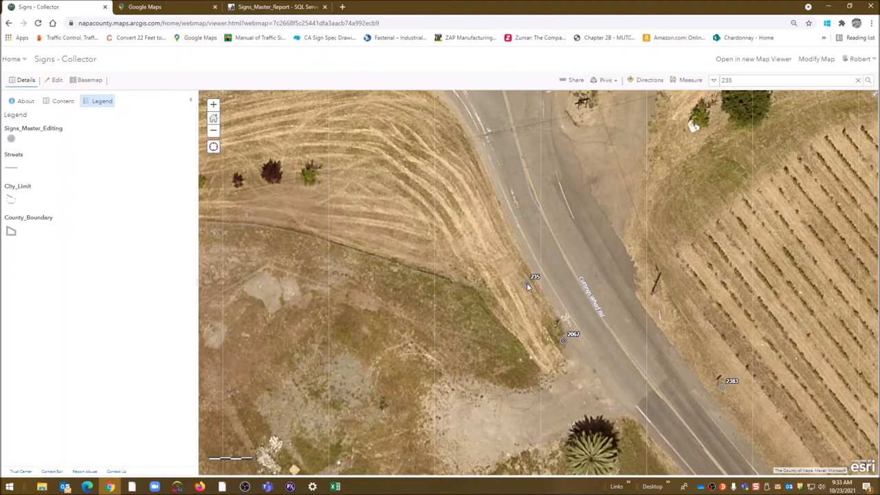
# Open location 235's pop-up and page to record 2 of 2 and back.
pyautogui.click(535, 278)
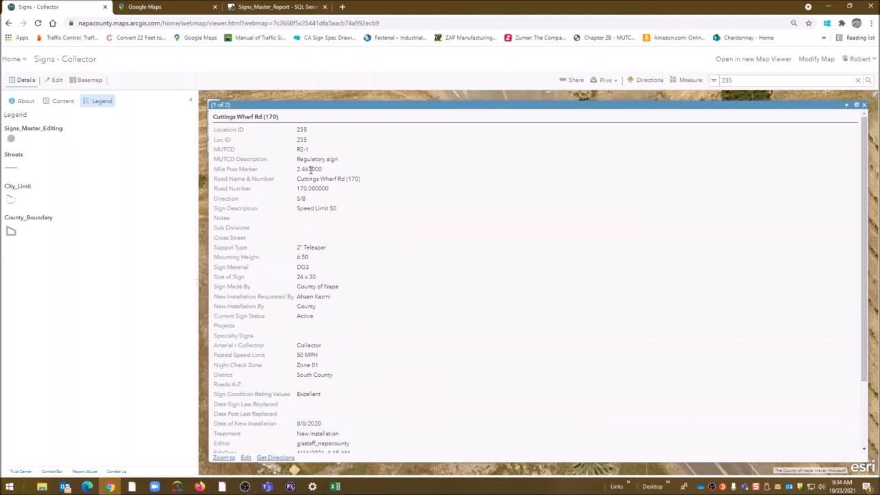
pyautogui.moveTo(333, 146)
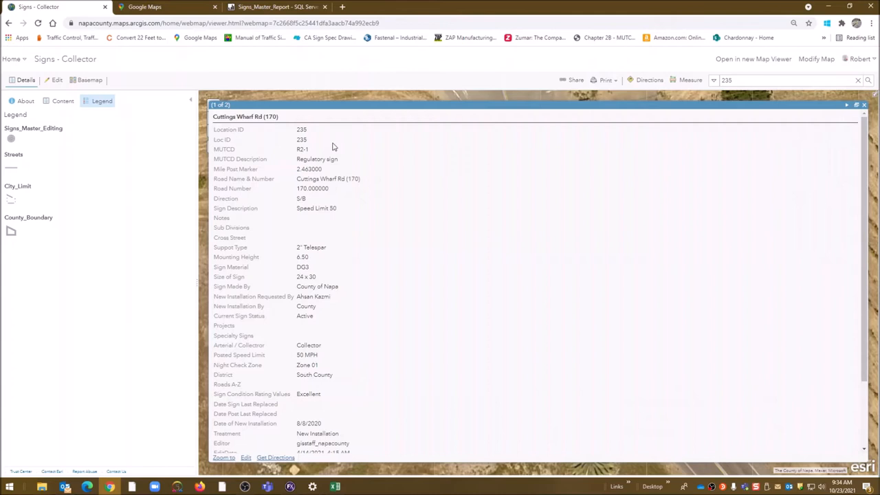
pyautogui.click(846, 104)
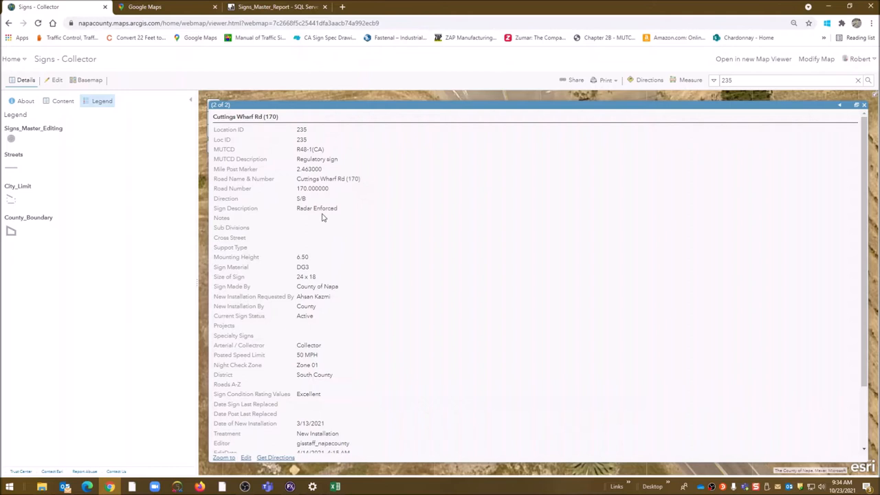
pyautogui.click(840, 105)
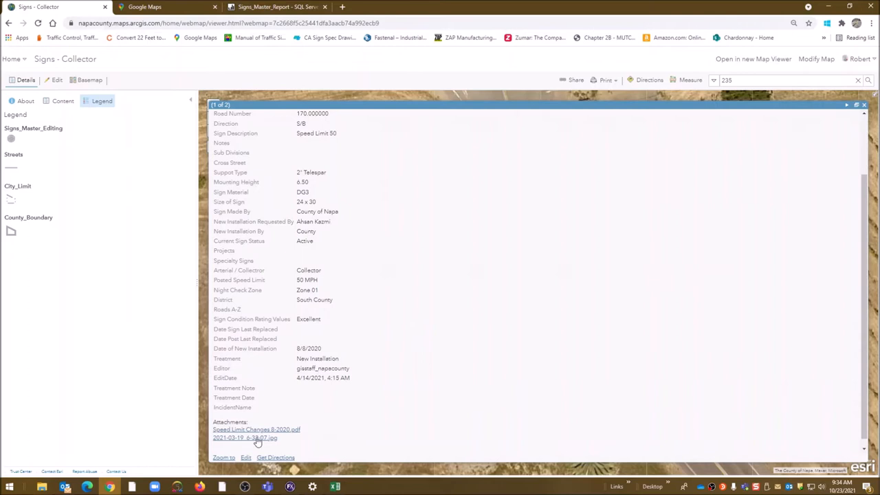
pyautogui.click(256, 429)
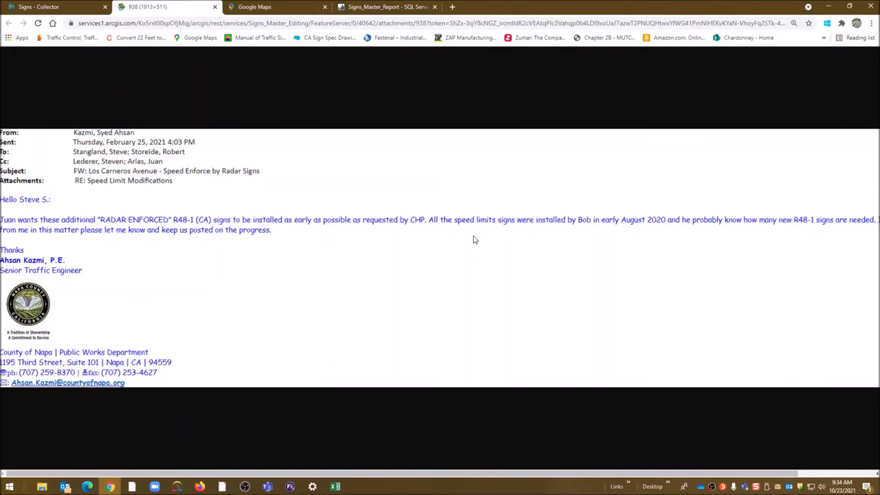
pyautogui.moveTo(451, 267)
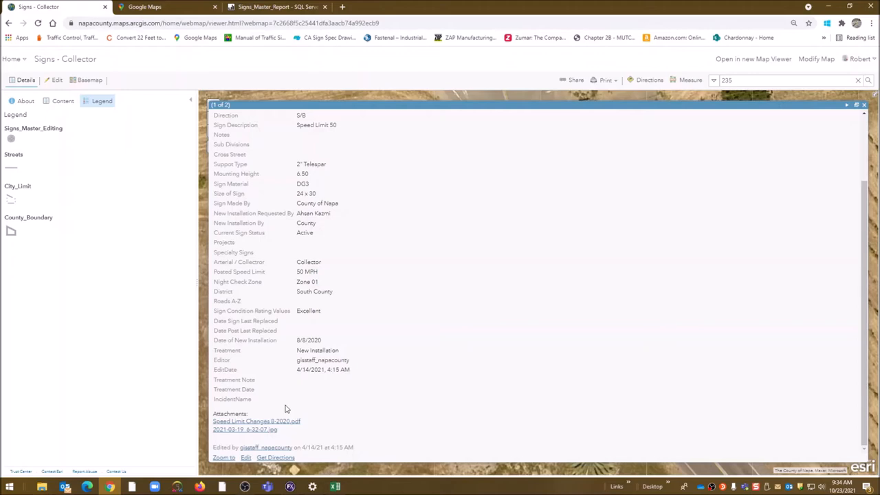
# Read the Speed Limit Changes 8-2020 PDF, Resolution No. 2020-104, then close its tab.
pyautogui.click(256, 421)
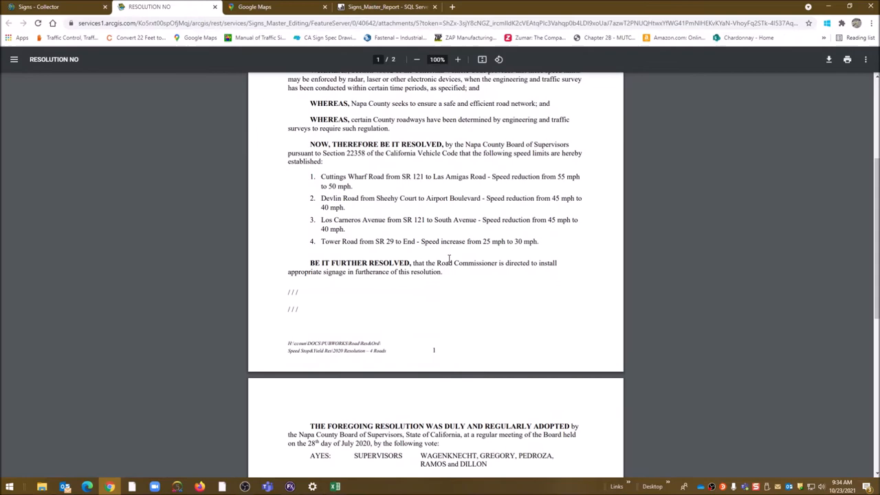
pyautogui.scroll(3)
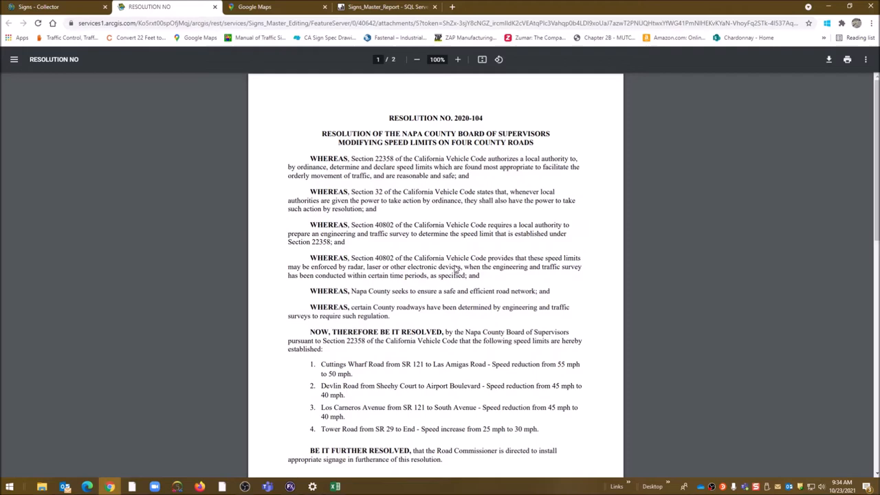
pyautogui.scroll(-3)
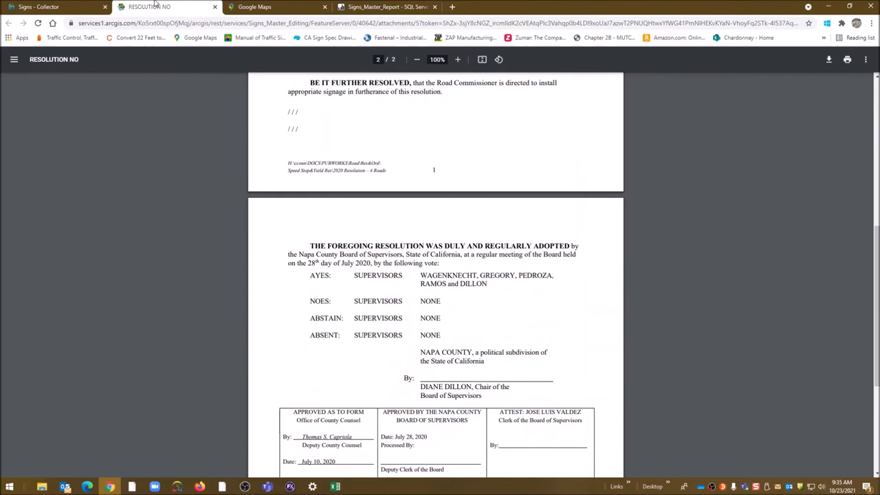
pyautogui.click(55, 7)
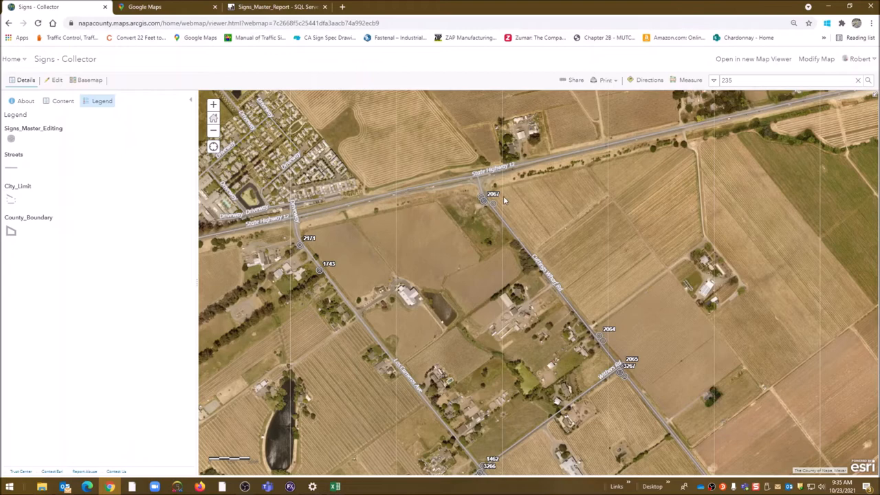
# Open sign 235 at the Cuttings Wharf Rd–Highway 12 intersection in a maximized pop-up.
pyautogui.click(482, 199)
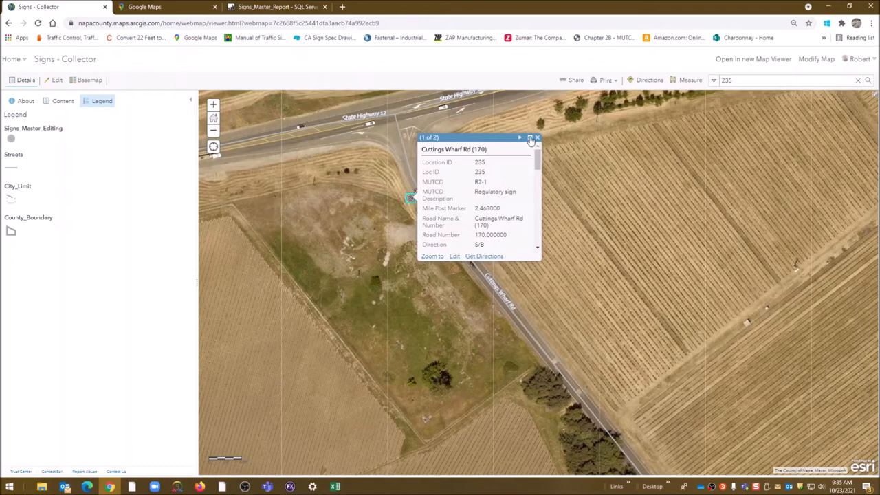
pyautogui.click(530, 138)
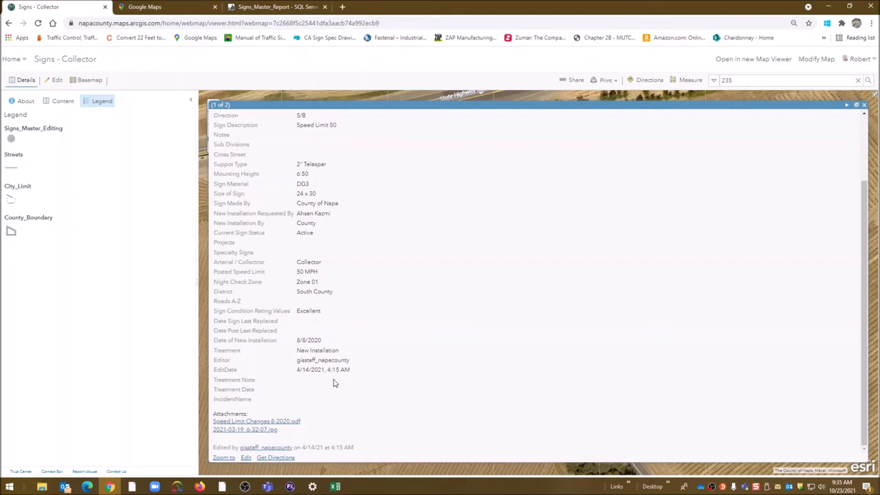
pyautogui.moveTo(270, 359)
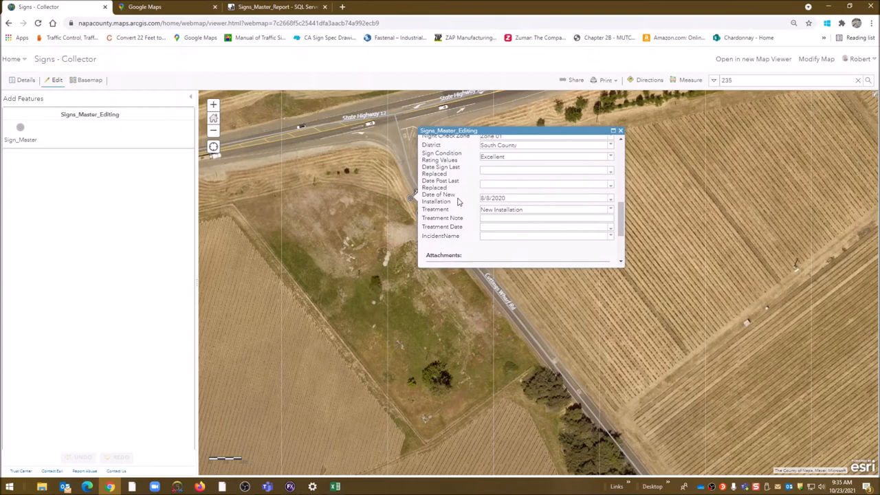
pyautogui.moveTo(502, 180)
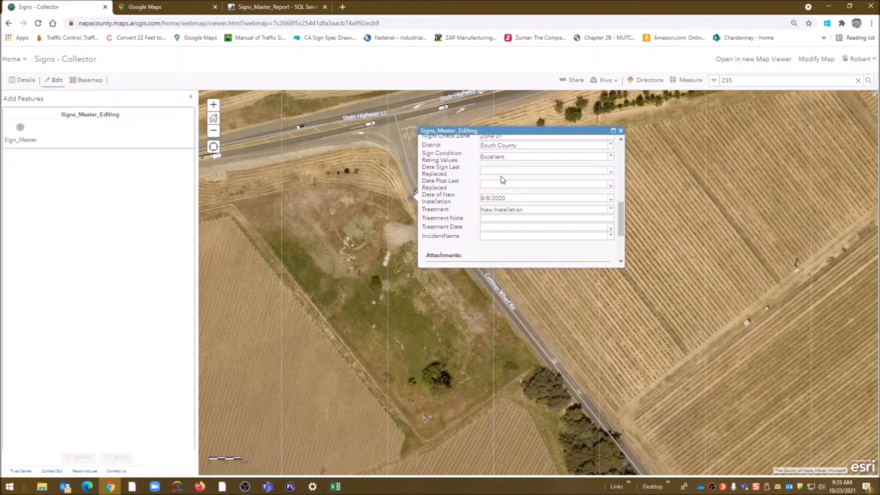
# Scroll sign 235's Signs_Master_Editing form to Attachments, then close it unchanged.
pyautogui.scroll(3)
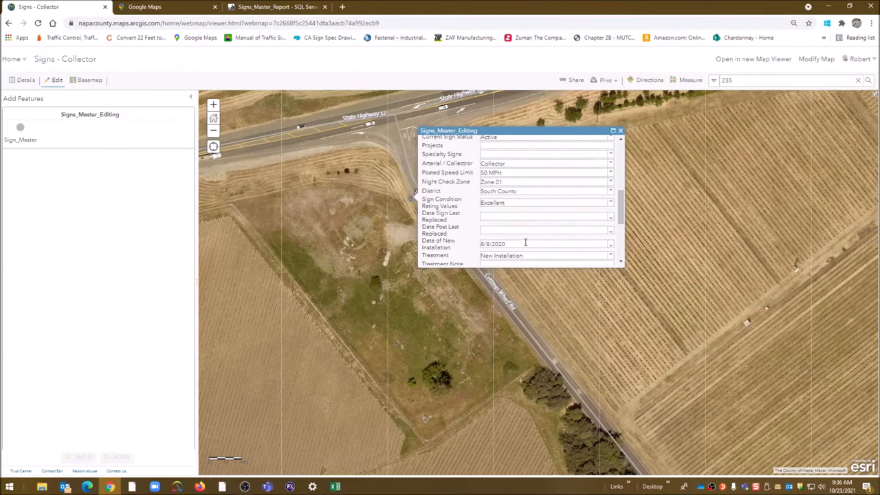
pyautogui.scroll(-3)
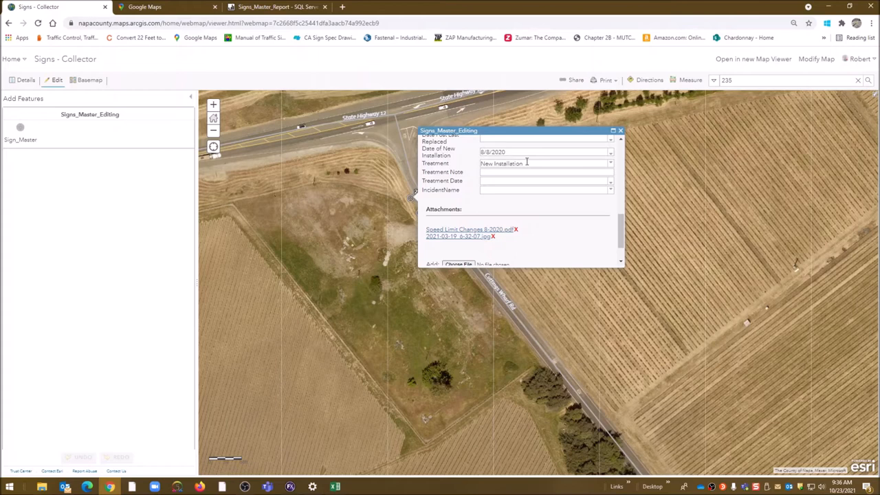
pyautogui.click(620, 130)
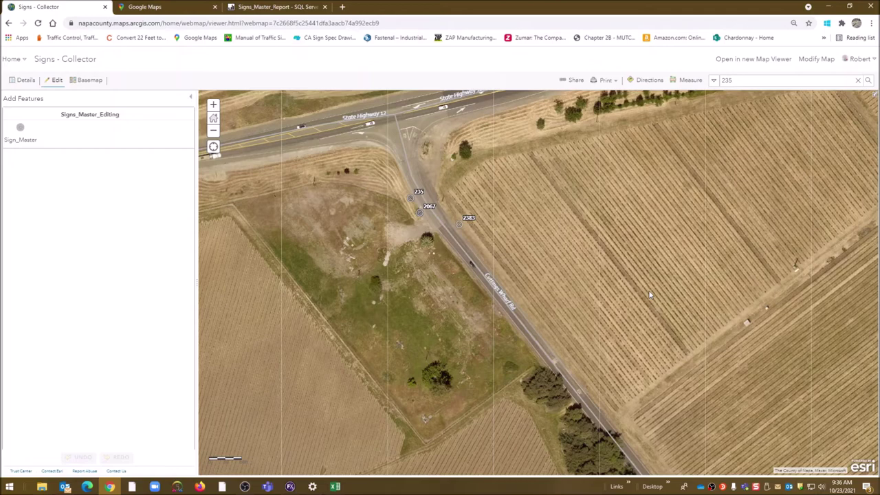
# Rerun the Signs_Master_Report for location ID 235 instead of 962.
pyautogui.click(275, 7)
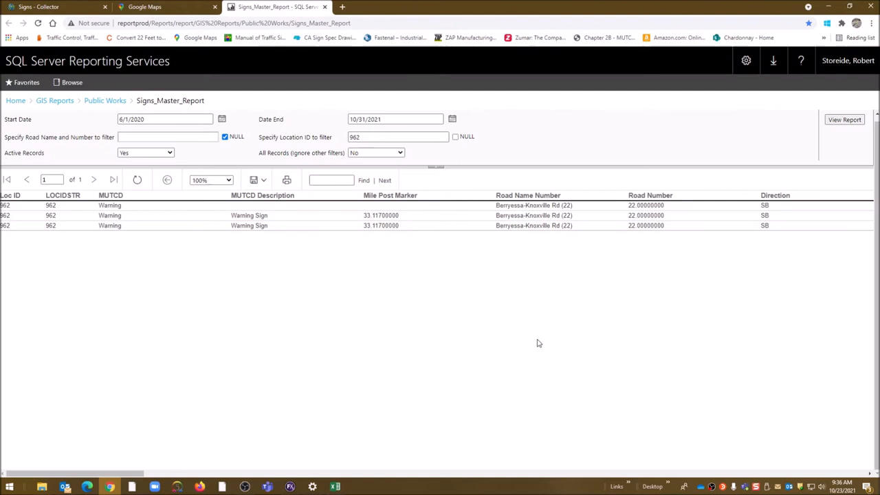
pyautogui.tripleClick(398, 136)
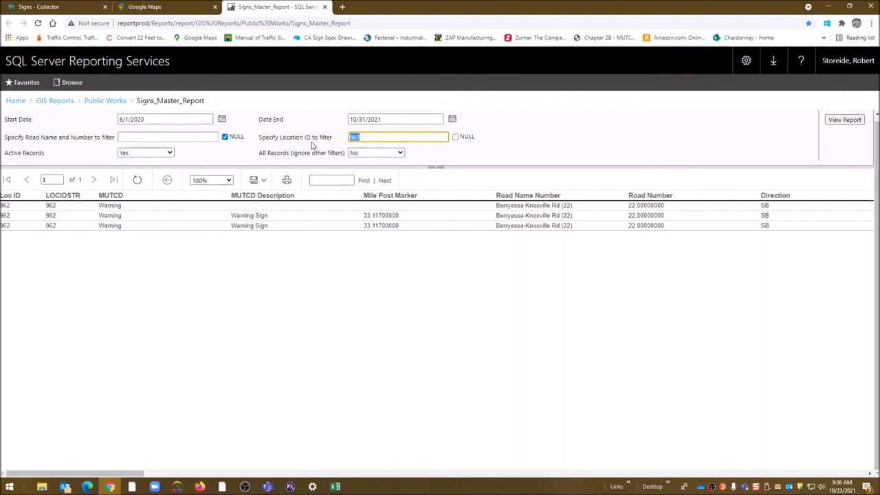
pyautogui.click(845, 119)
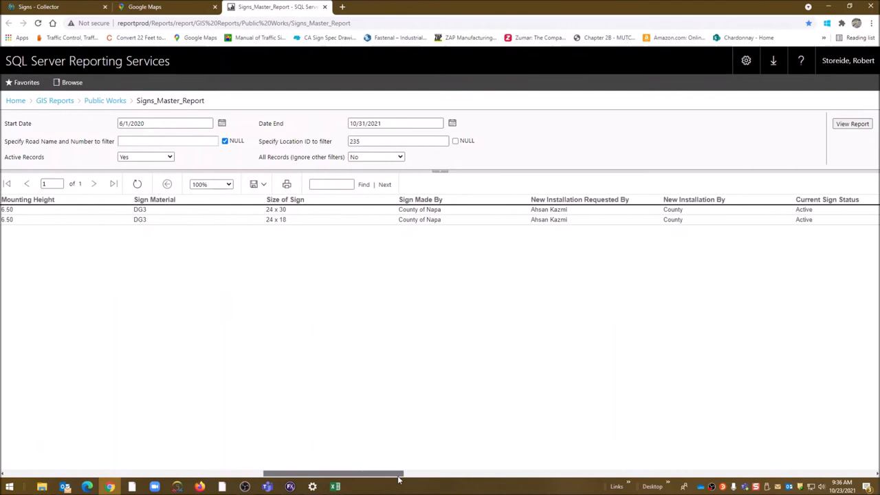
pyautogui.moveTo(356, 474)
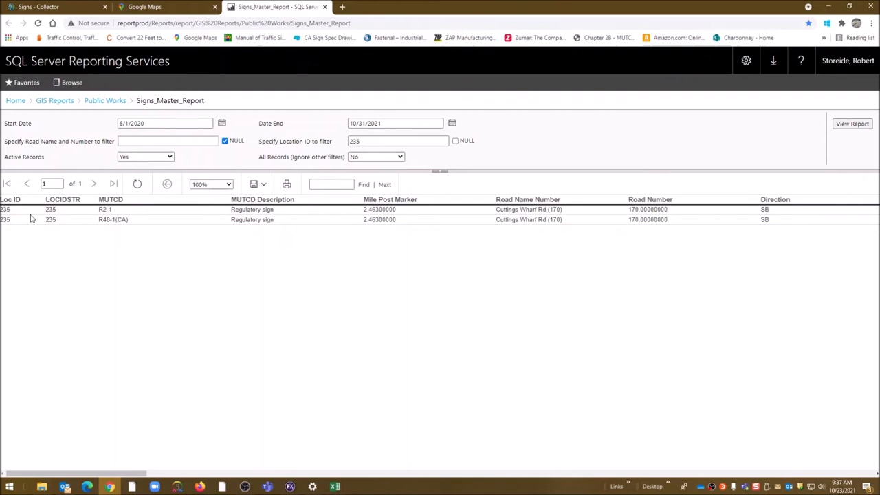
pyautogui.moveTo(423, 231)
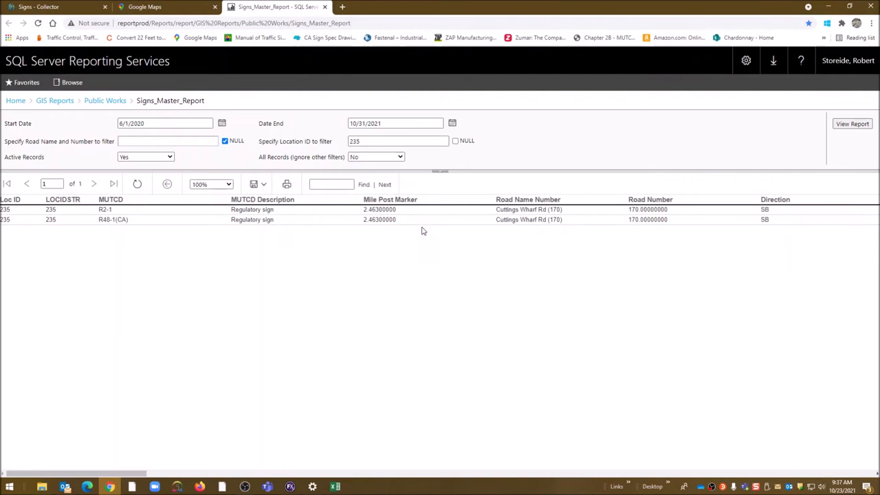
pyautogui.moveTo(323, 228)
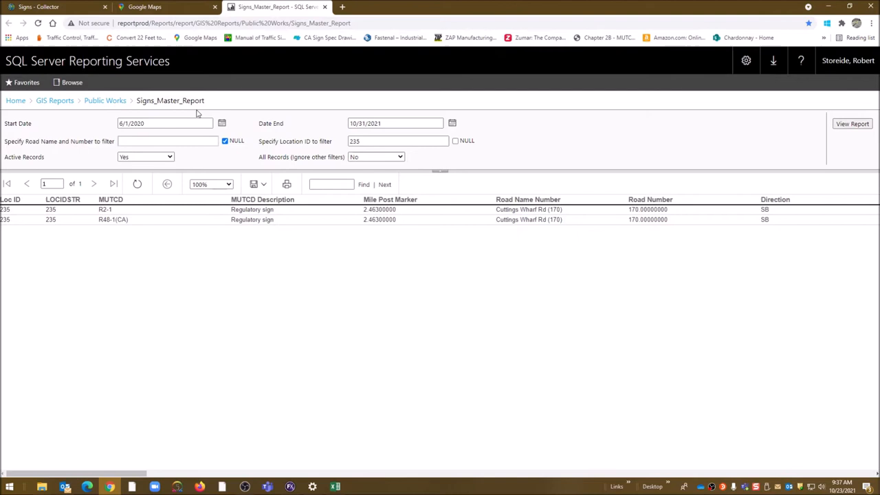
pyautogui.click(221, 123)
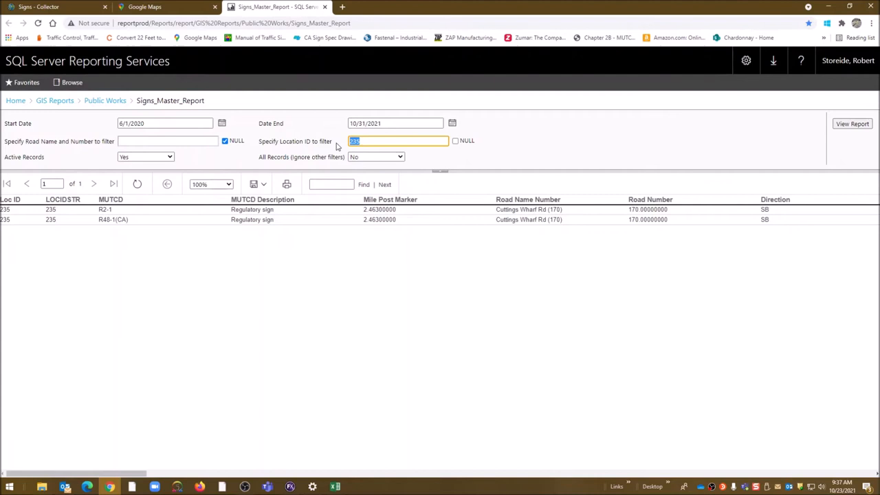
# Rerun the report with no location ID filter and browse the all-locations results.
pyautogui.click(455, 140)
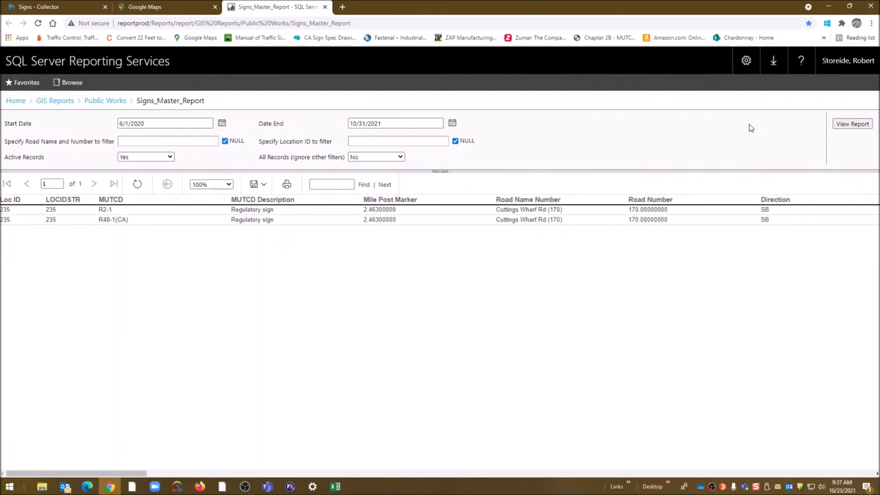
pyautogui.click(852, 123)
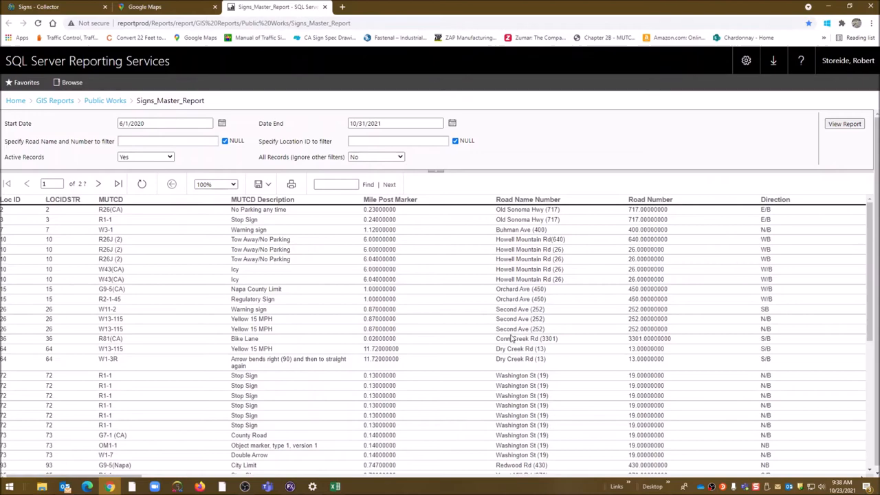
pyautogui.scroll(-3)
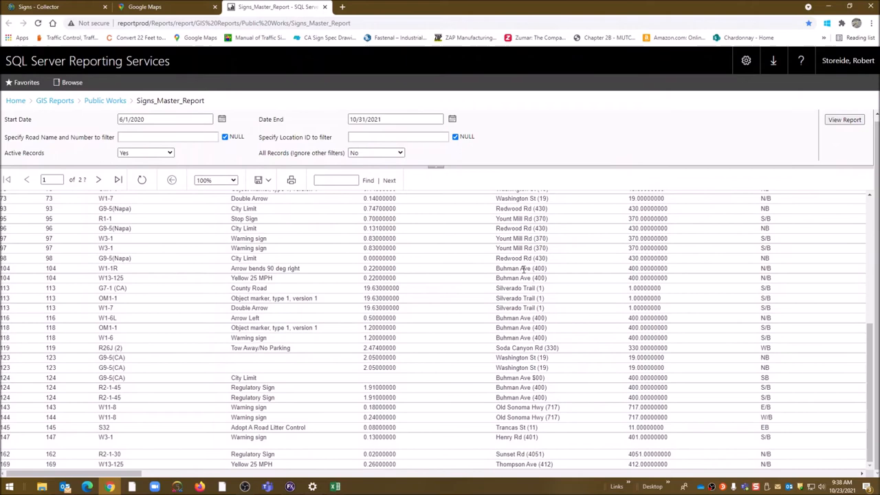
pyautogui.scroll(3)
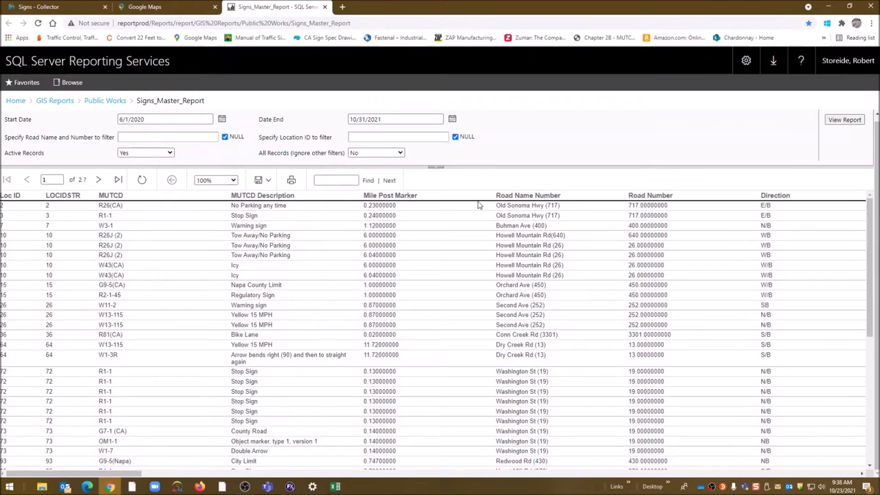
# Export the Signs_Master_Report in Excel format from the export dropdown.
pyautogui.click(267, 179)
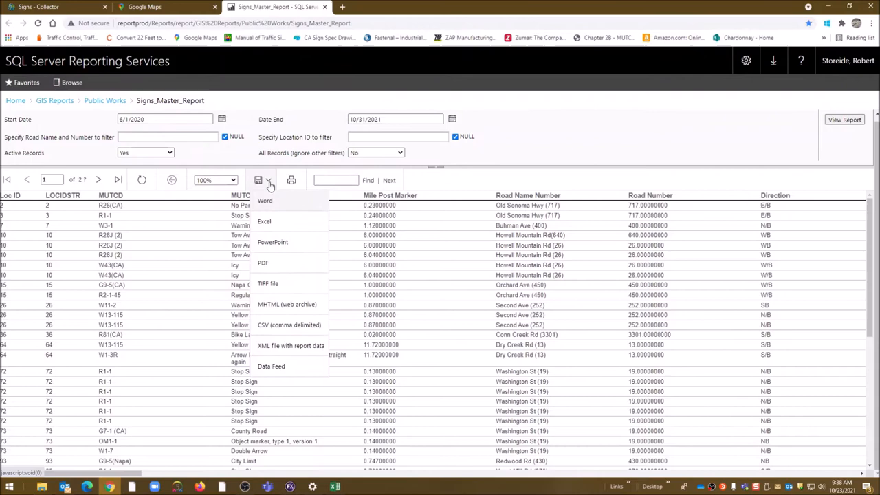
pyautogui.click(264, 221)
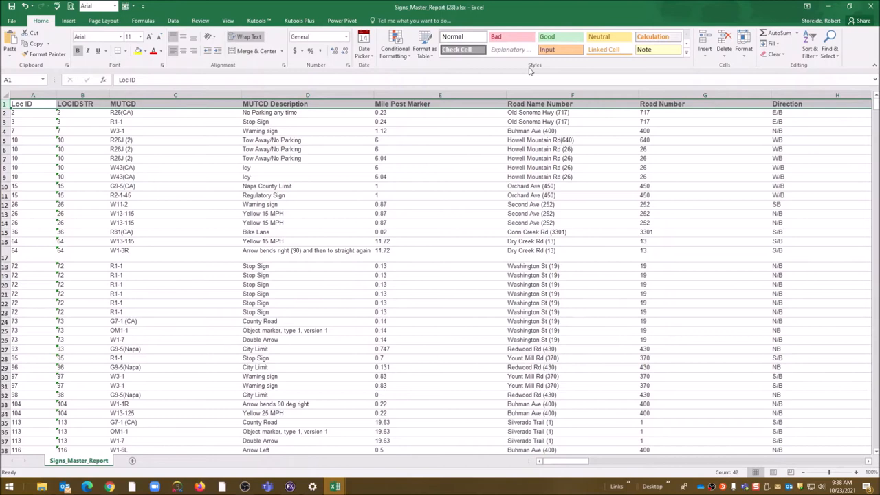
# Begin a custom sort of the whole sign sheet keyed on Road Name Number.
pyautogui.click(227, 20)
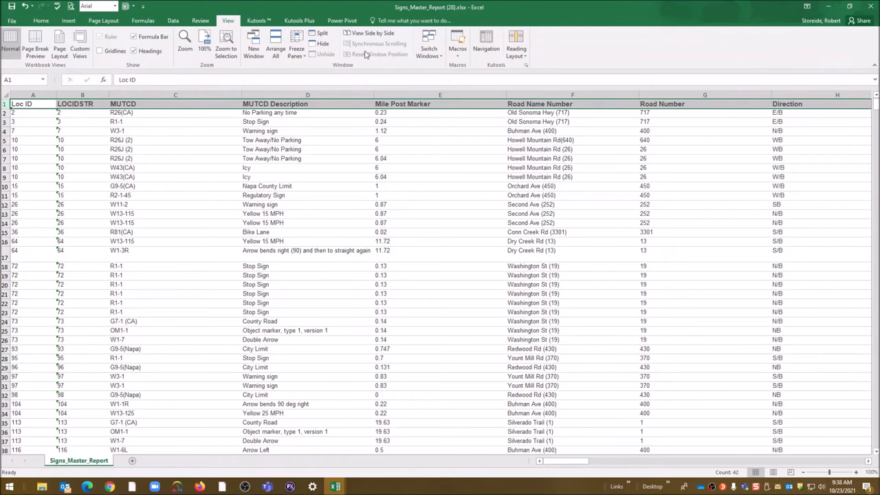
pyautogui.scroll(-3)
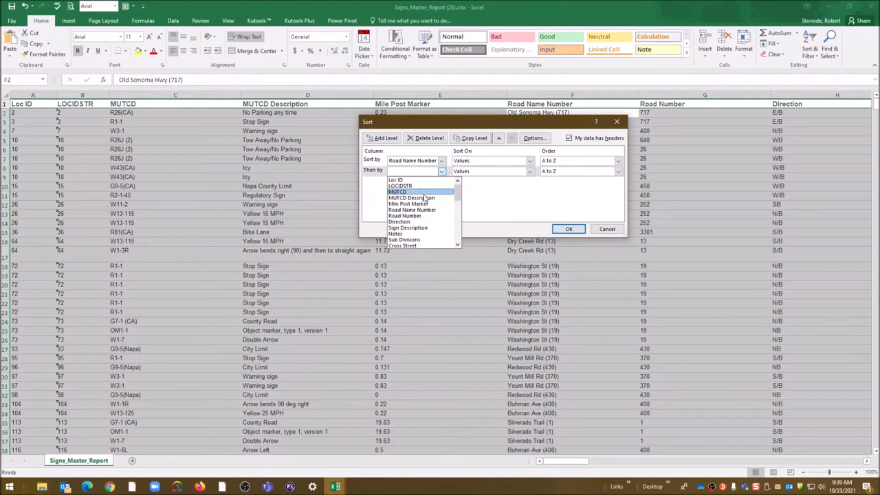
# Add Mile Post Marker and MUTCD as second and third sort keys, and apply.
pyautogui.click(411, 204)
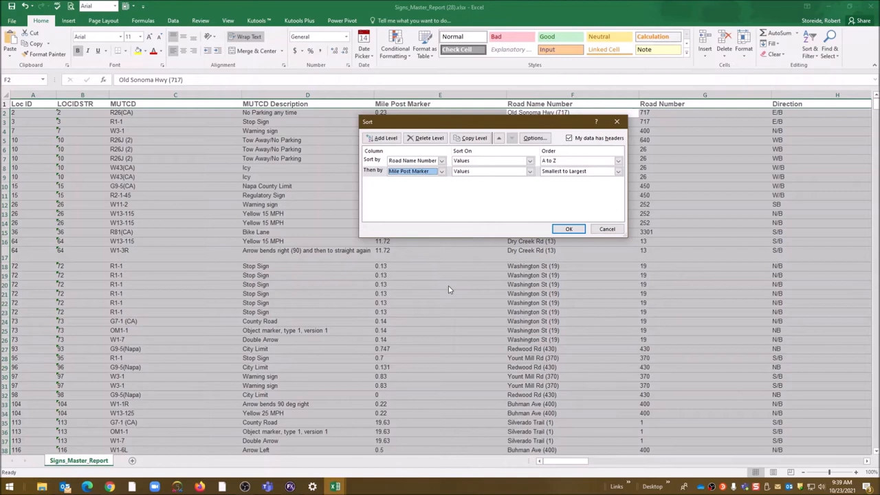
pyautogui.click(385, 137)
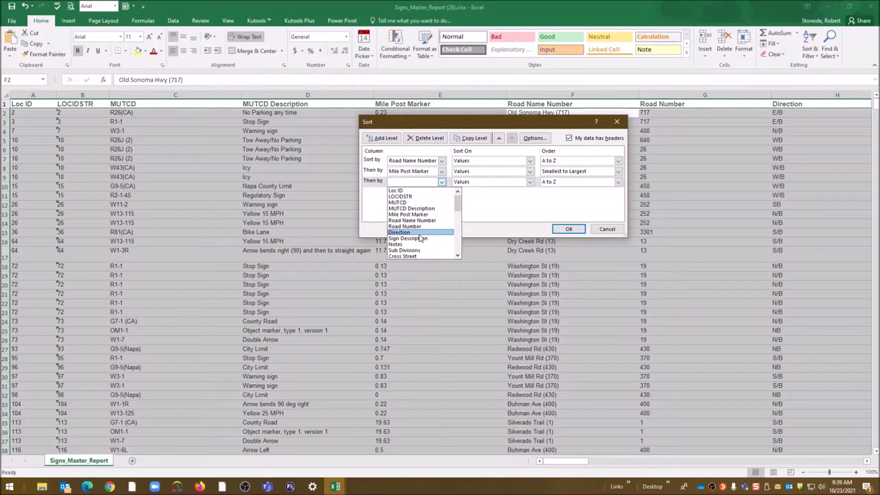
pyautogui.click(397, 202)
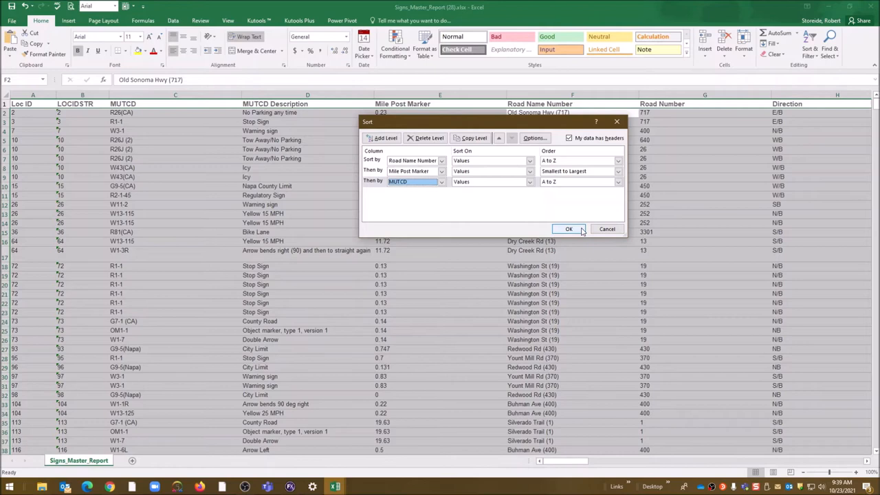
pyautogui.click(569, 229)
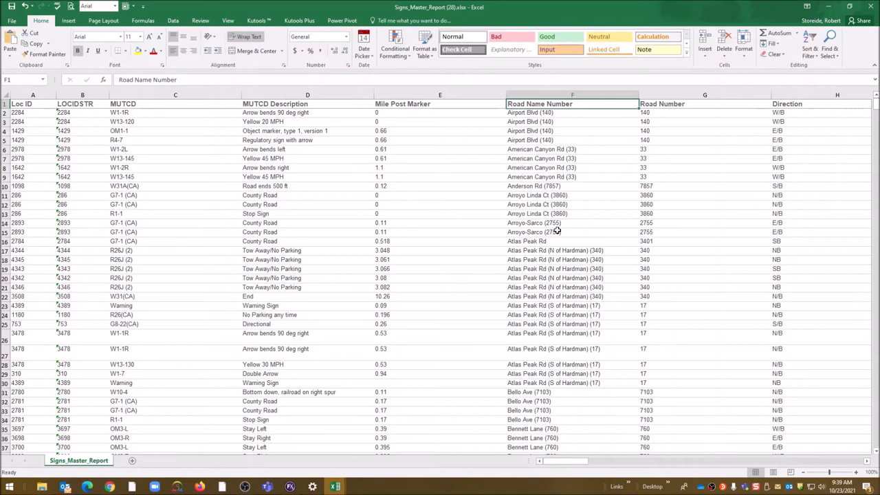
# Scroll through the sorted sheet to the Berryessa-Knoxville Rd (22) rows.
pyautogui.scroll(-3)
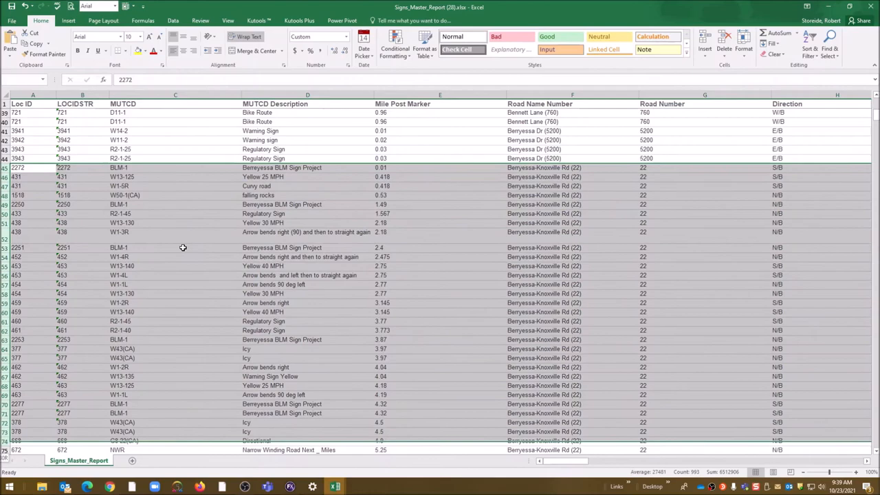
pyautogui.scroll(-3)
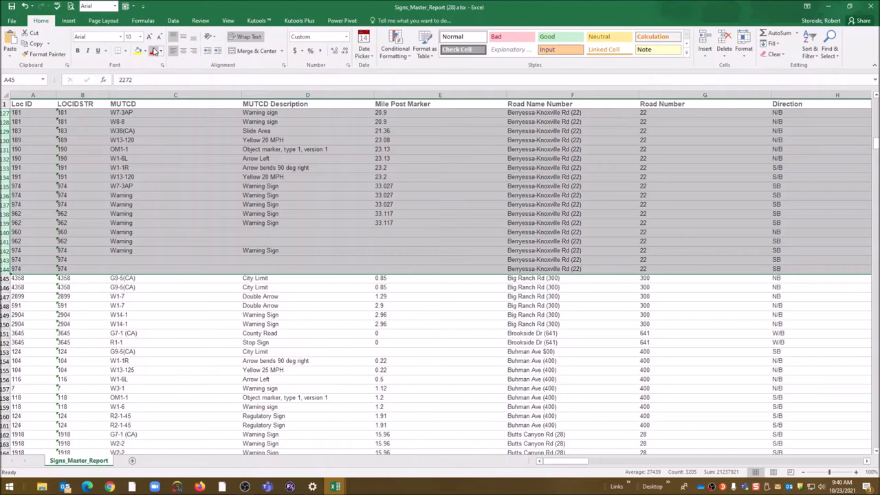
pyautogui.scroll(3)
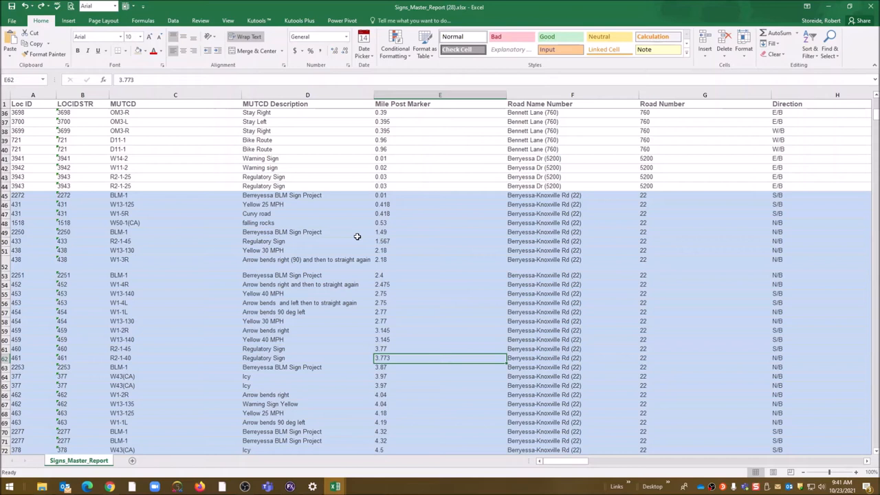
# Hide the SYNCKEY and SYNCDATE columns, then scroll back to column A.
pyautogui.hscroll(3)
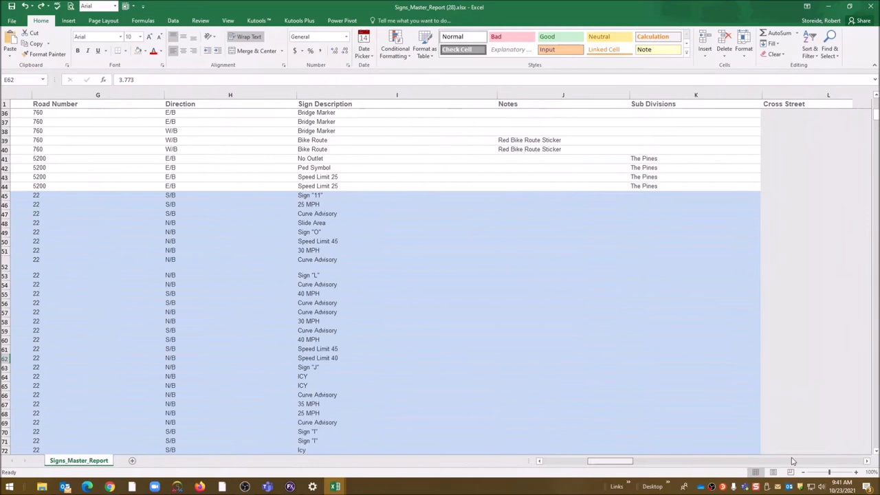
pyautogui.hscroll(3)
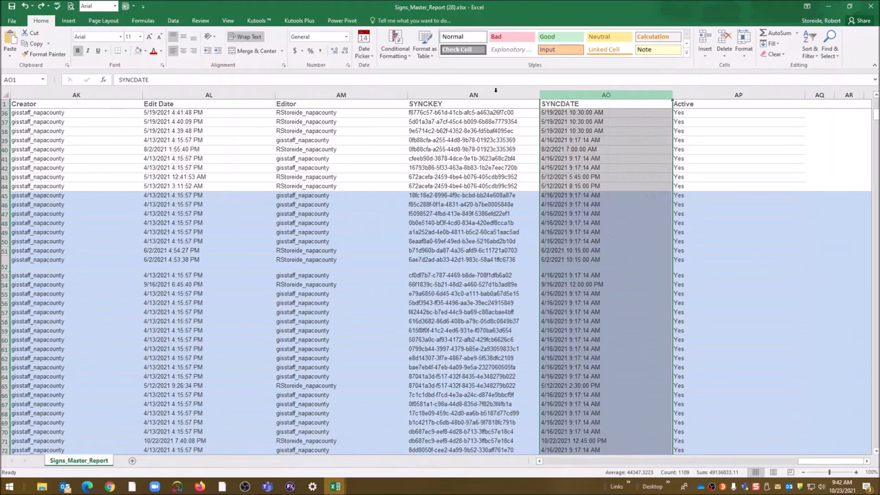
pyautogui.rightClick(340, 95)
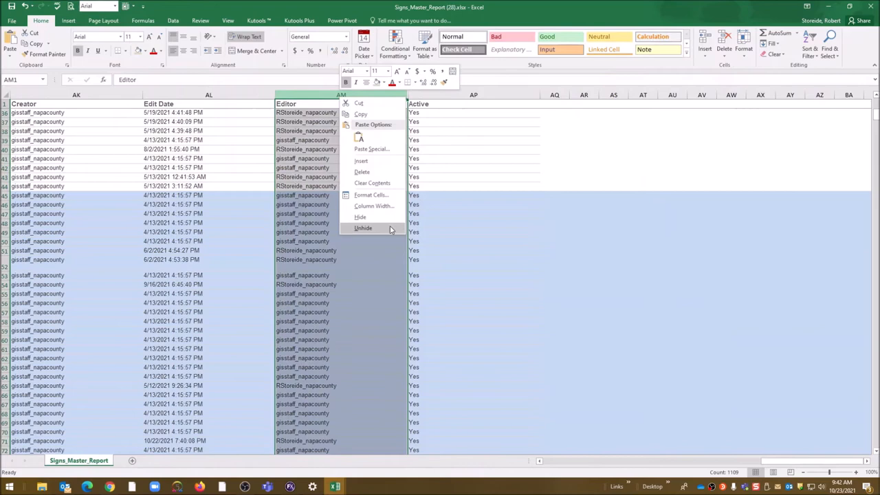
pyautogui.click(363, 228)
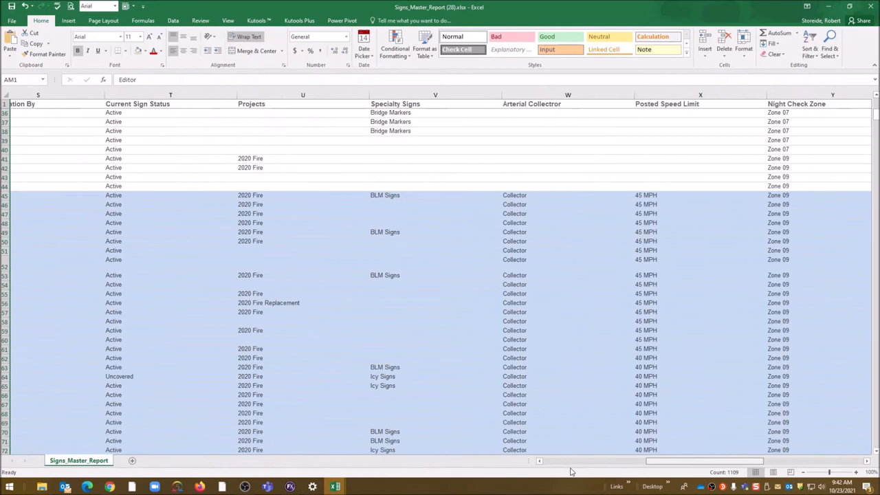
pyautogui.hscroll(-3)
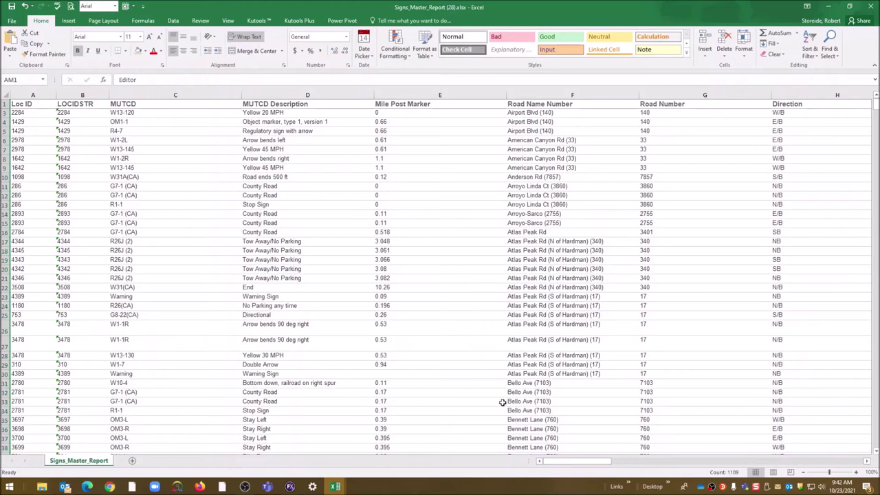
# Scroll through the Treatment columns of the highlighted Berryessa-Knoxville Rd rows.
pyautogui.hscroll(3)
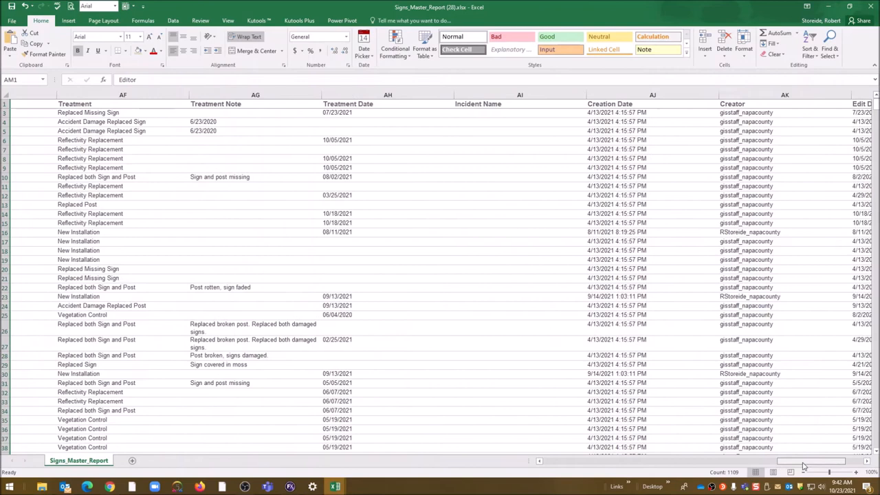
pyautogui.hscroll(-3)
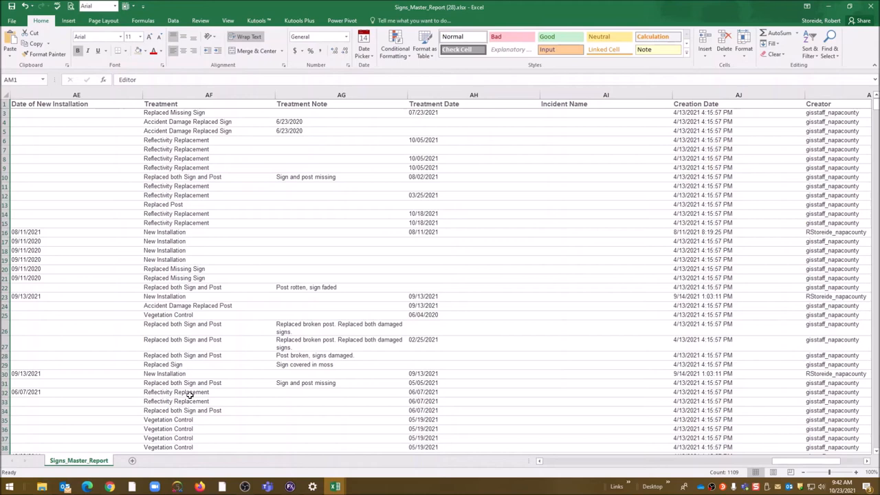
pyautogui.scroll(-3)
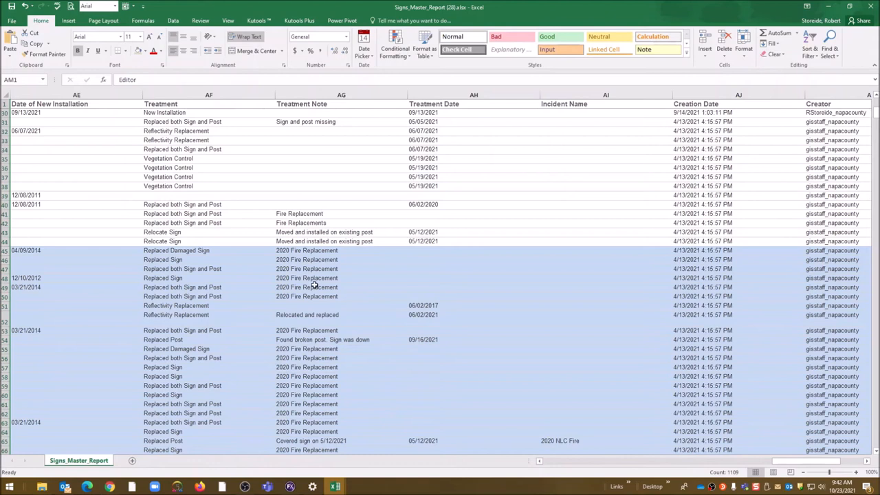
pyautogui.moveTo(533, 306)
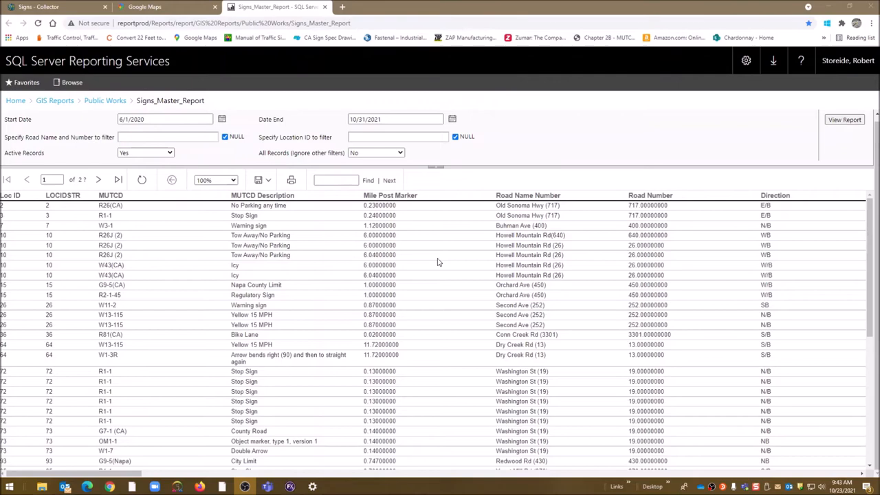
# Switch to the Signs - Collector map and click a sign point near Dry Creek Rd.
pyautogui.click(55, 7)
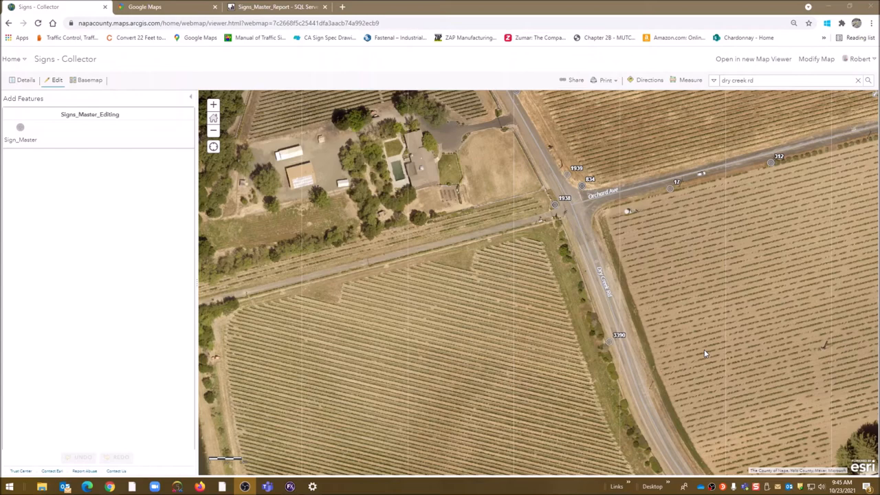
pyautogui.click(610, 346)
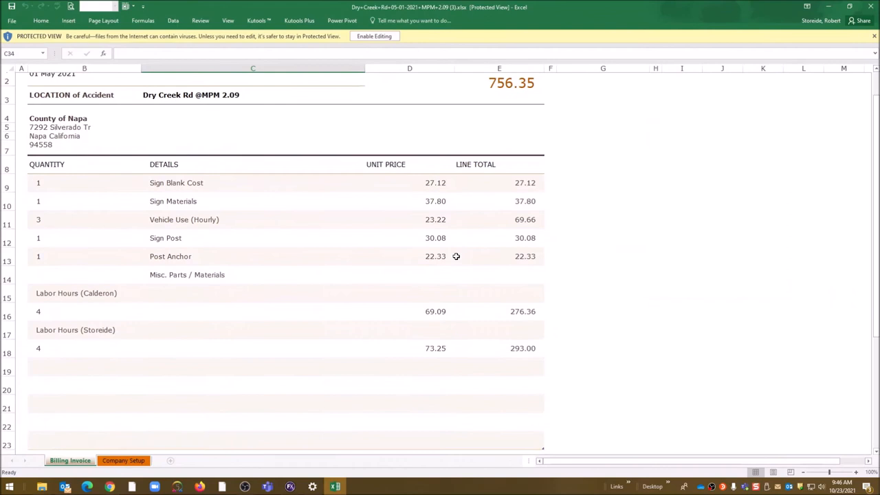
pyautogui.scroll(3)
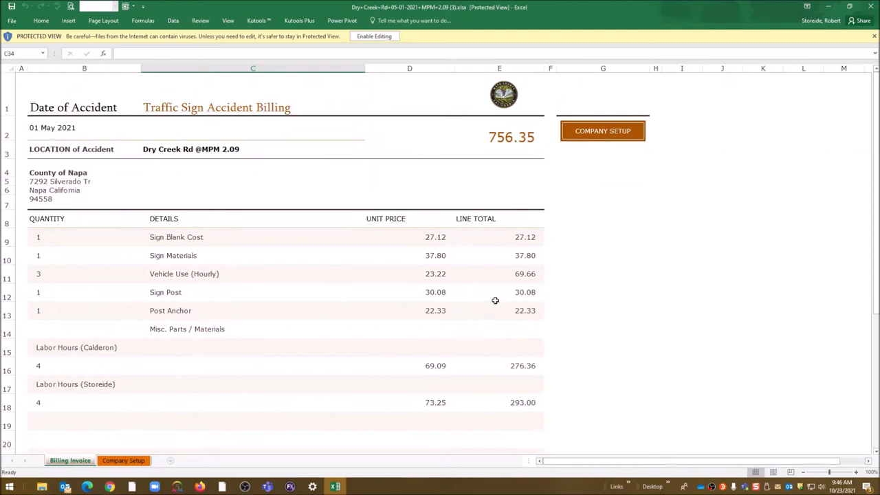
pyautogui.moveTo(505, 283)
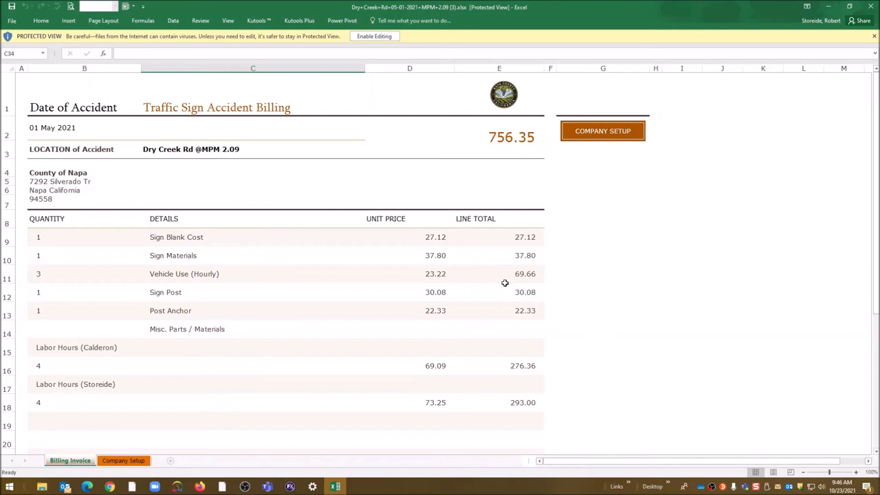
pyautogui.scroll(-3)
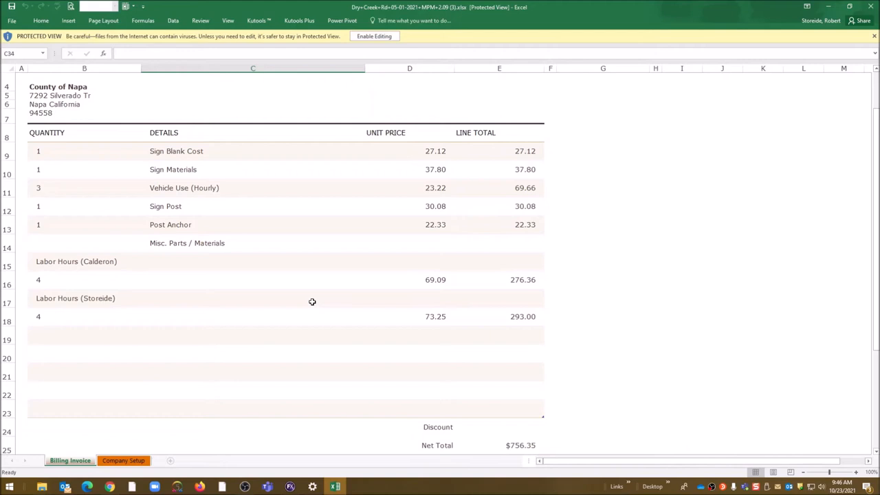
pyautogui.scroll(-3)
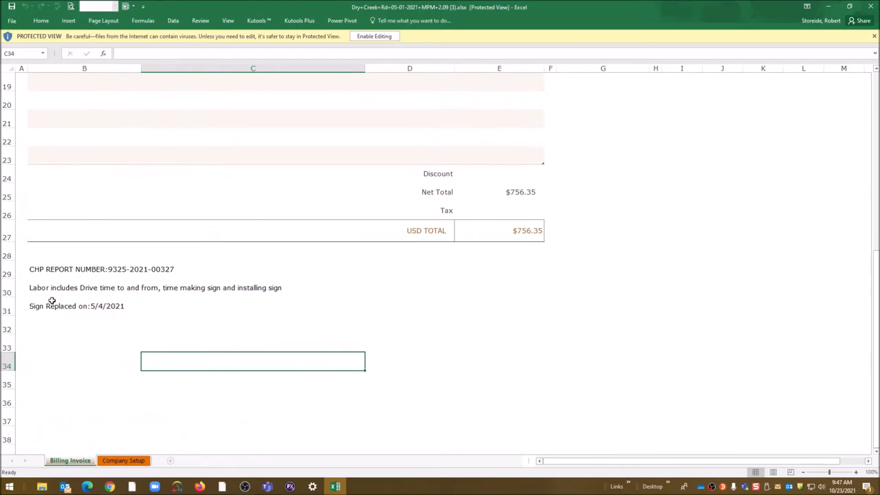
pyautogui.moveTo(263, 314)
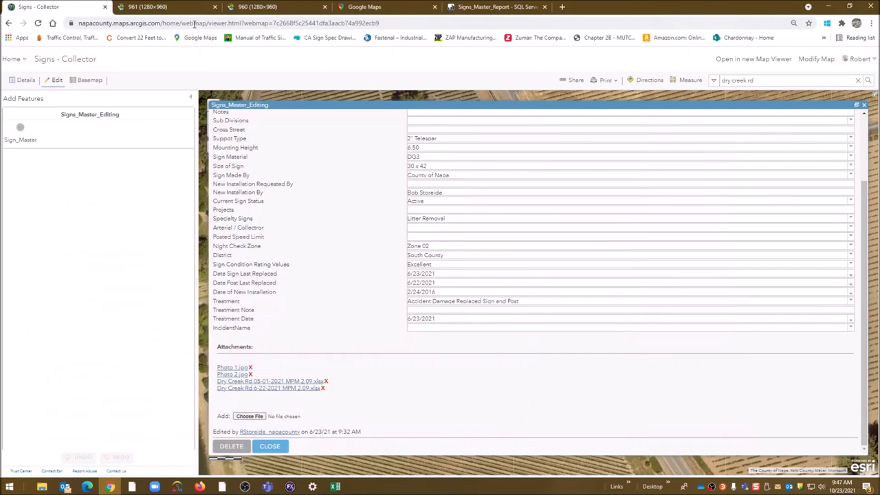
pyautogui.click(232, 367)
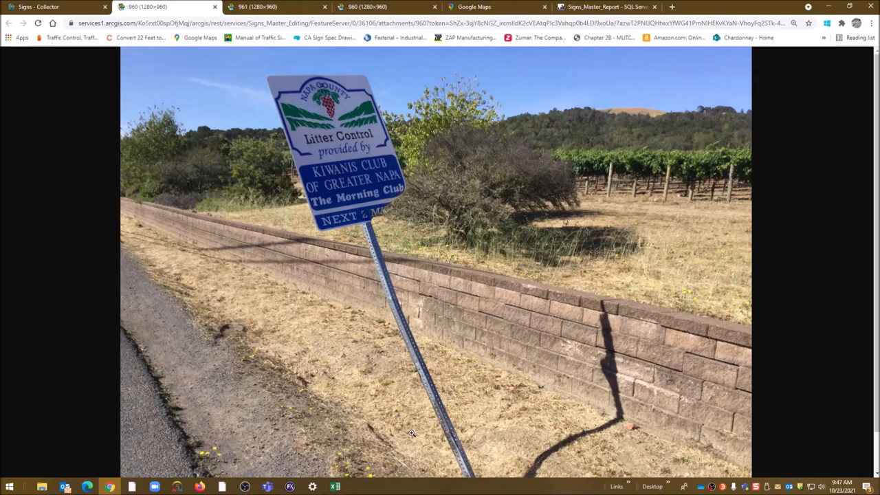
pyautogui.moveTo(417, 244)
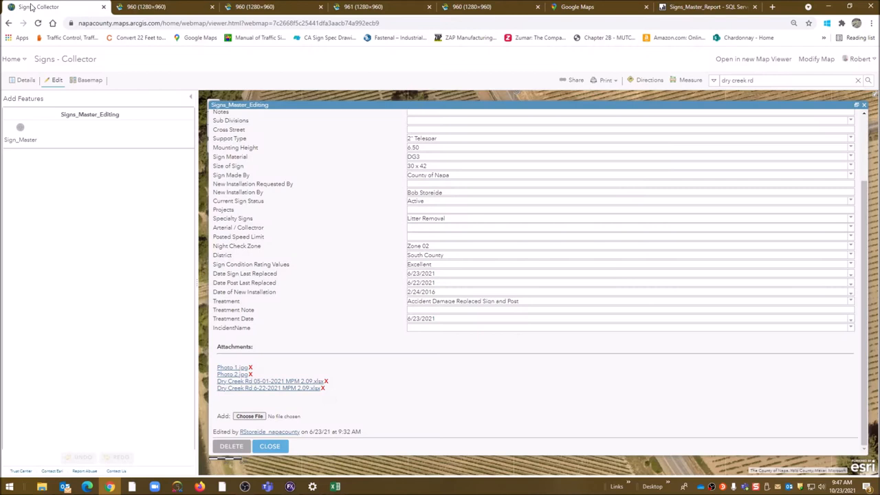
pyautogui.moveTo(380, 328)
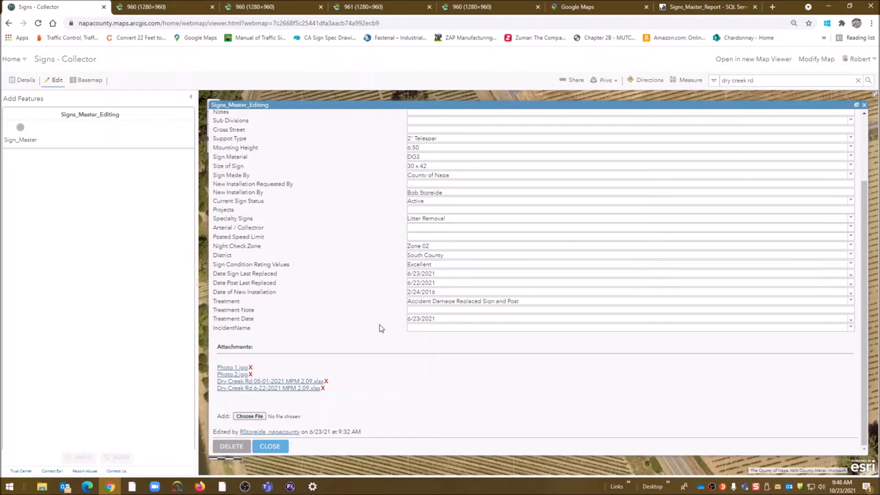
# Close the sign's attribute record, review another sign's pop-up, then close it.
pyautogui.click(269, 446)
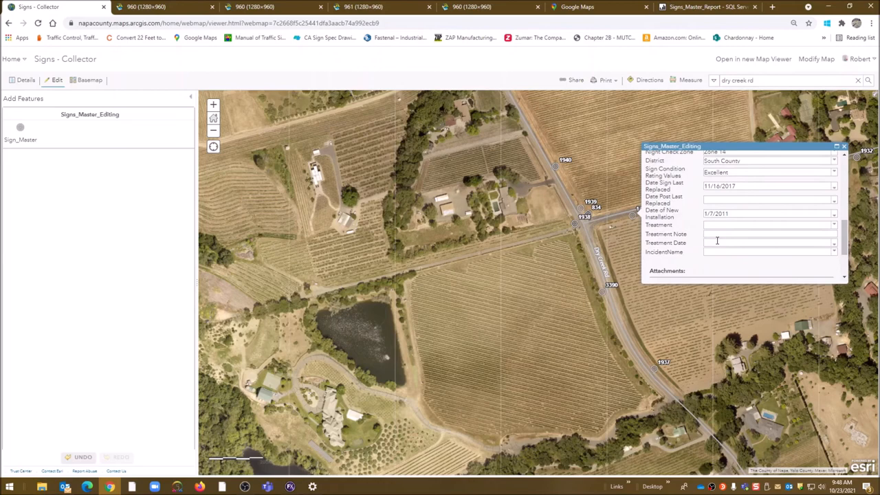
pyautogui.scroll(3)
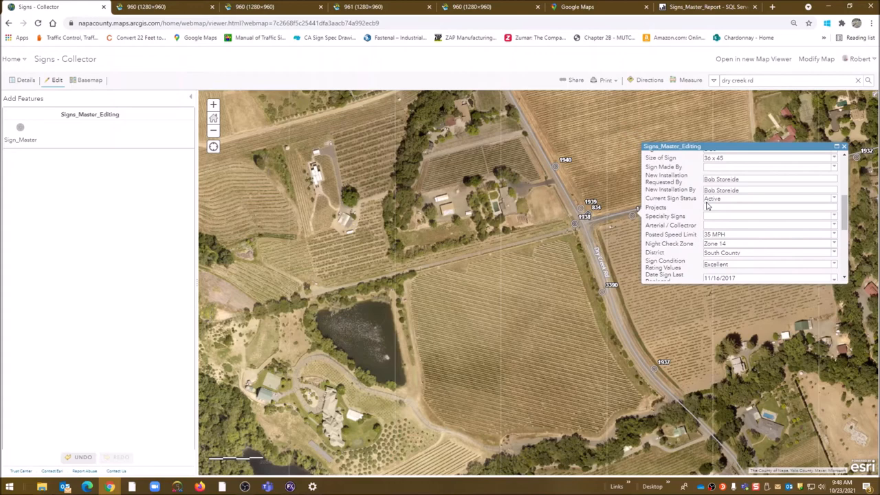
pyautogui.click(767, 234)
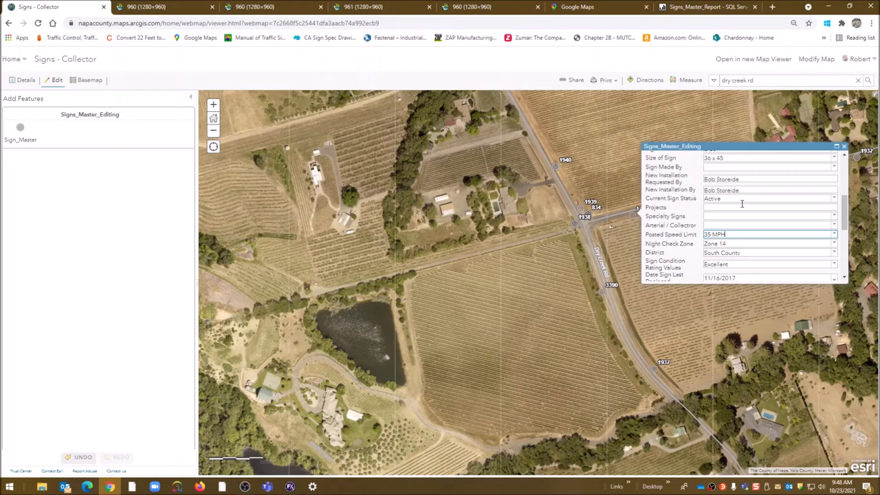
pyautogui.click(843, 146)
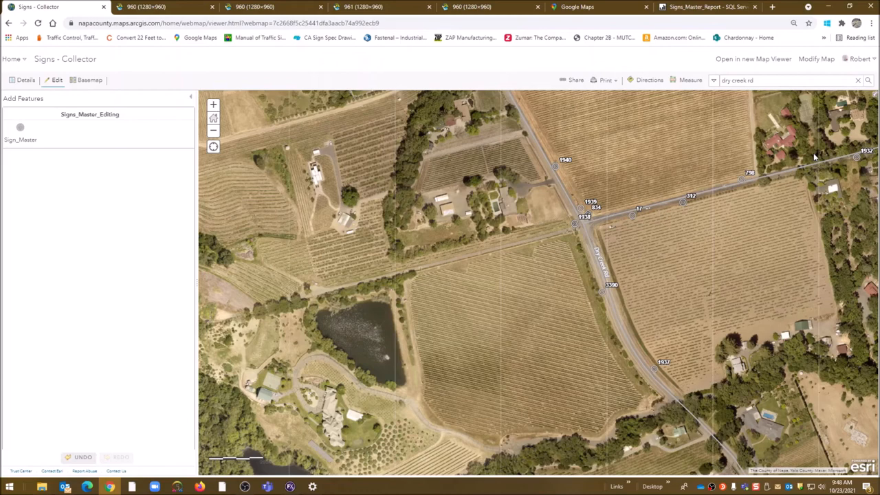
# View the sign photo tab again, then minimize Chrome to show the desktop.
pyautogui.click(165, 7)
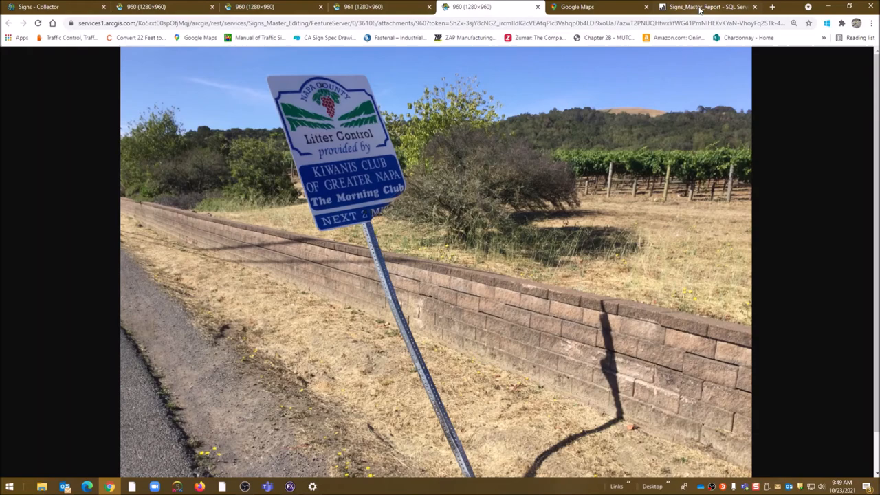
pyautogui.click(705, 7)
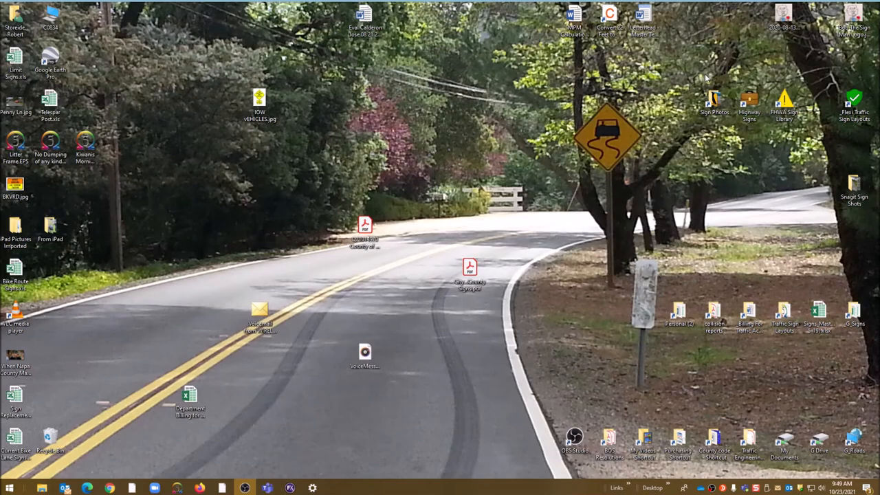
# Launch ArcGIS Pro and open Sign Reporting from Recent Projects.
pyautogui.click(267, 487)
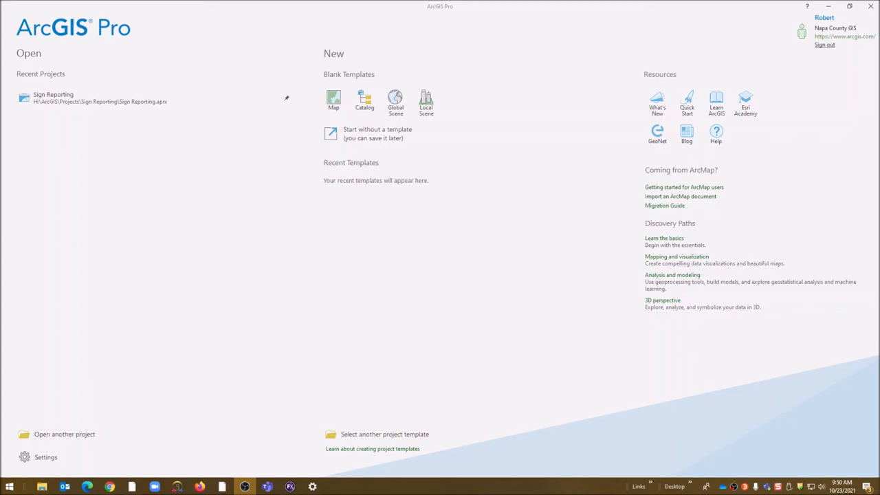
pyautogui.moveTo(73, 252)
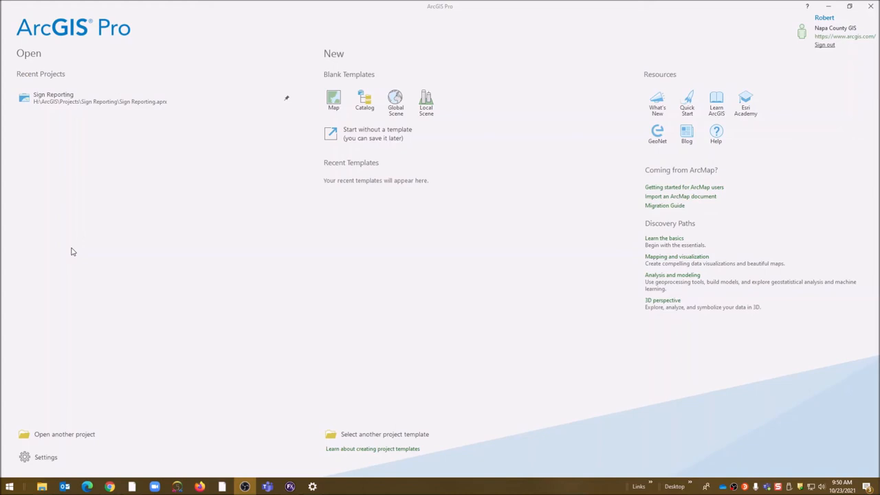
pyautogui.click(53, 98)
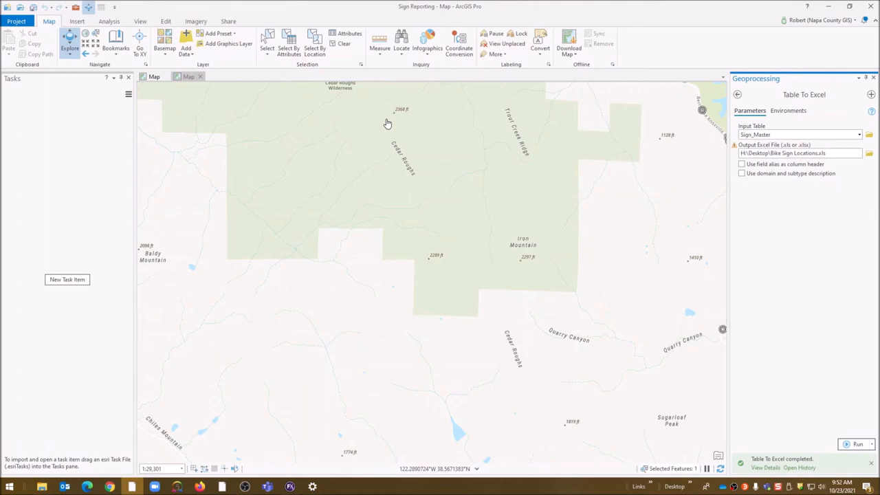
# Select Sign_Master rows where MUTCD equals R1-1 and browse for the Excel output.
pyautogui.click(288, 44)
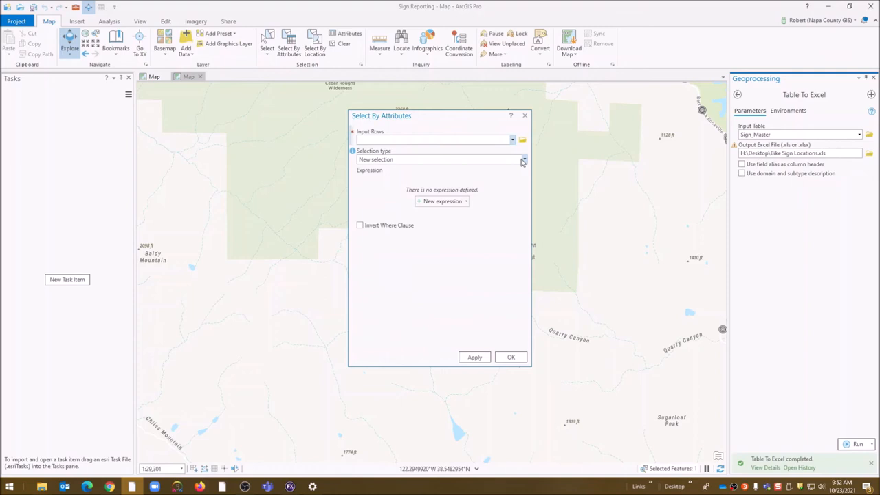
pyautogui.click(442, 201)
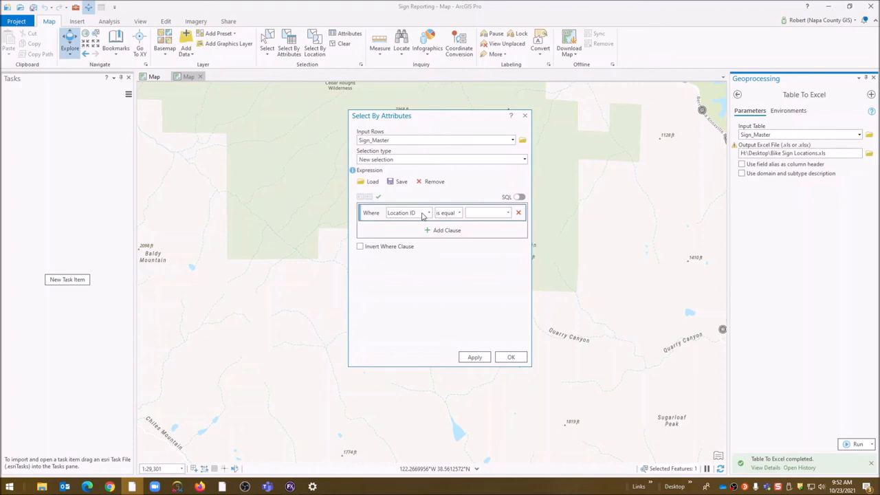
pyautogui.click(408, 213)
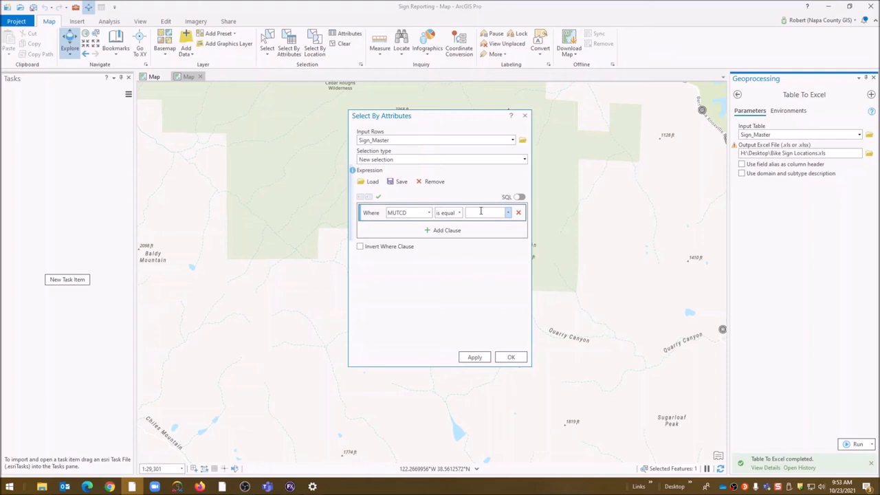
pyautogui.write('R1-1 - R1-1')
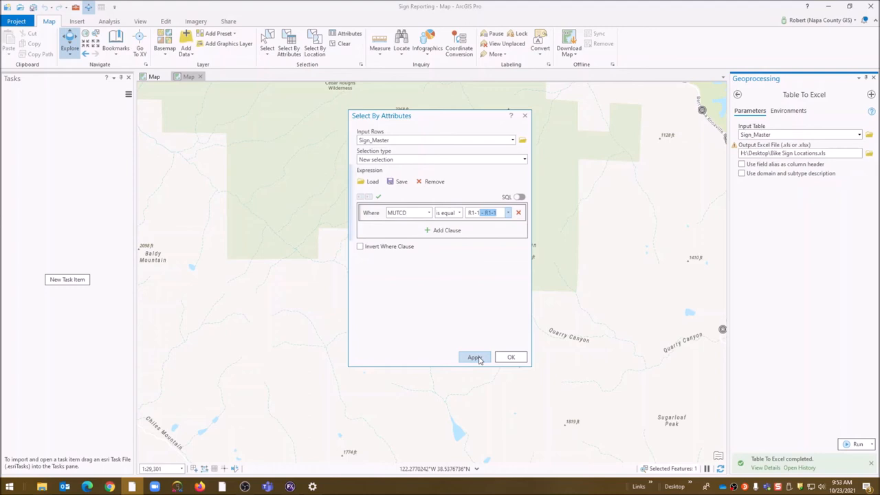
pyautogui.click(474, 357)
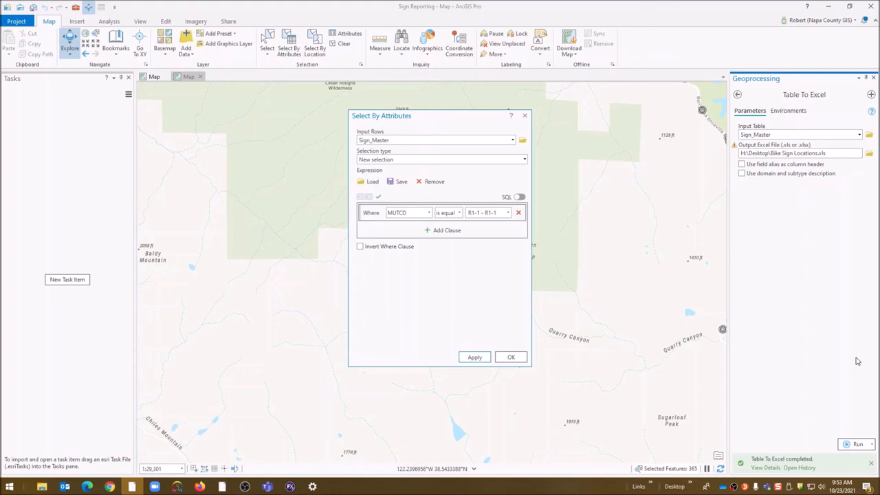
pyautogui.click(867, 144)
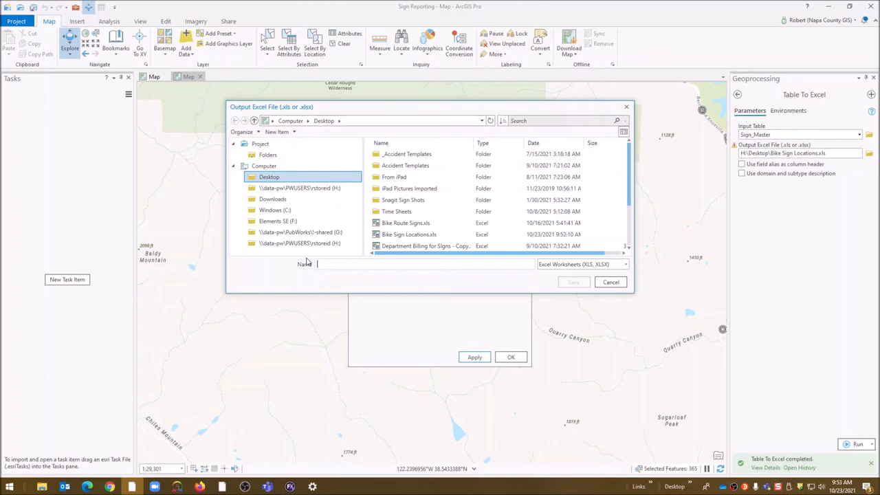
# Name the output Excel file 'Stop Sign Locations' and save it.
pyautogui.write('Stop Sign Locations')
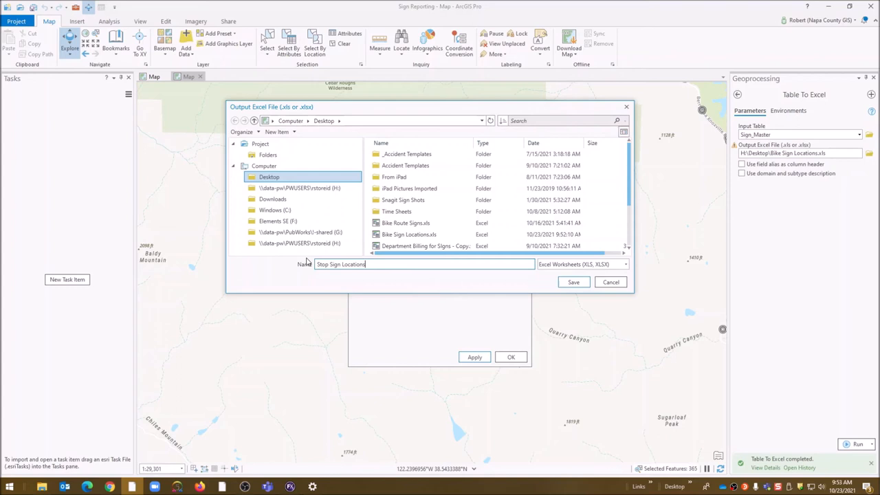
pyautogui.click(573, 282)
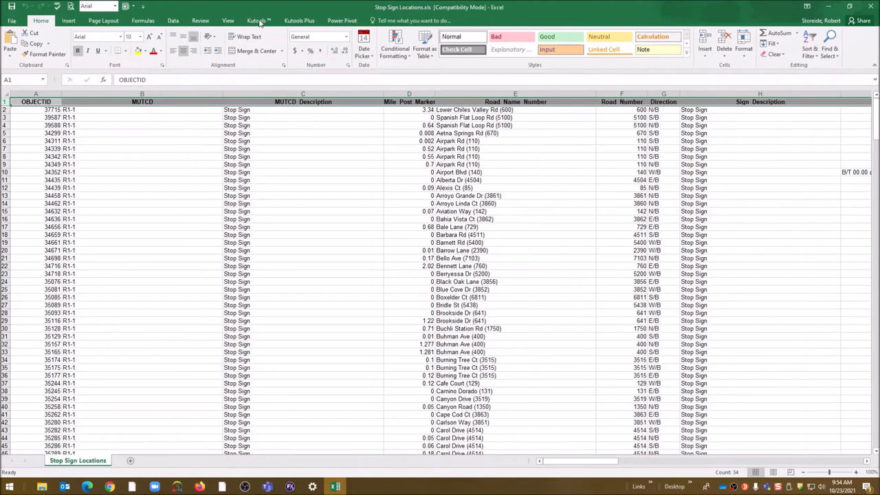
# Sort all rows by Road_Name_Number, then Mile_Post_Marker smallest to largest.
pyautogui.click(228, 20)
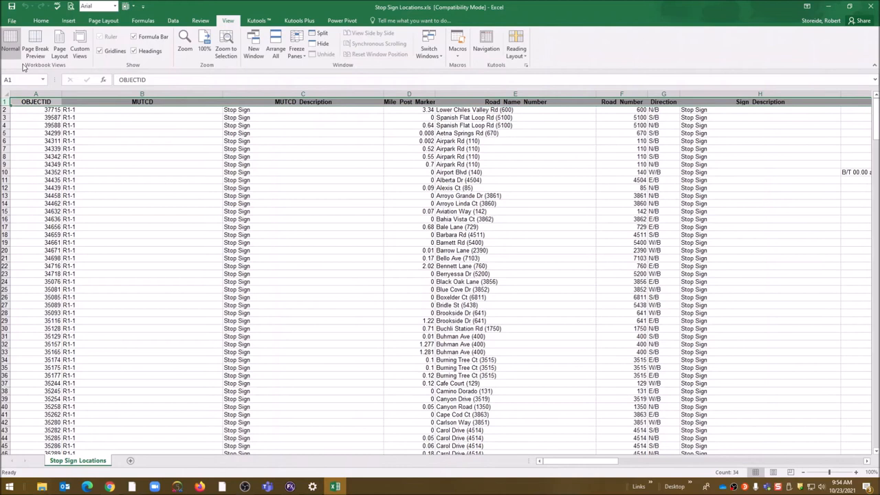
pyautogui.click(515, 93)
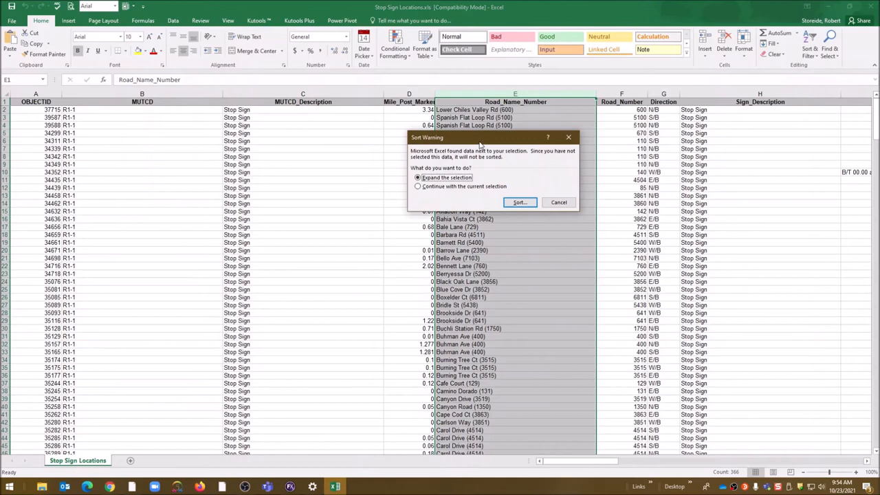
pyautogui.click(519, 202)
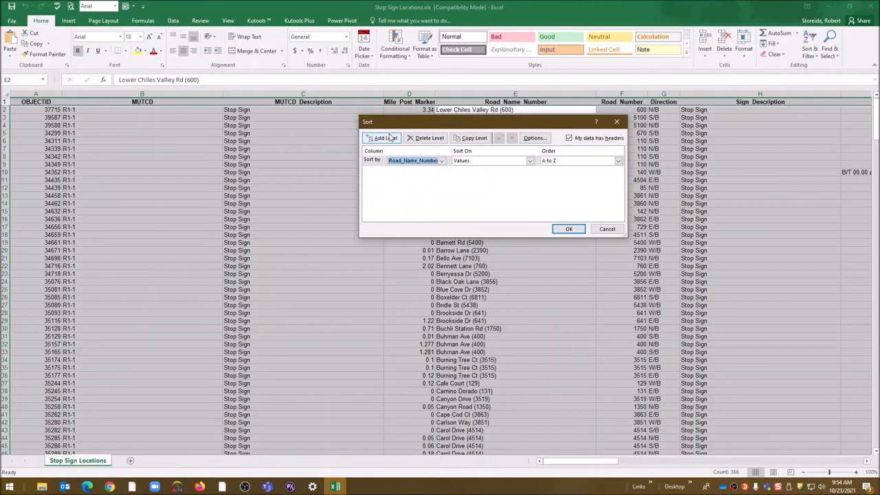
pyautogui.click(382, 138)
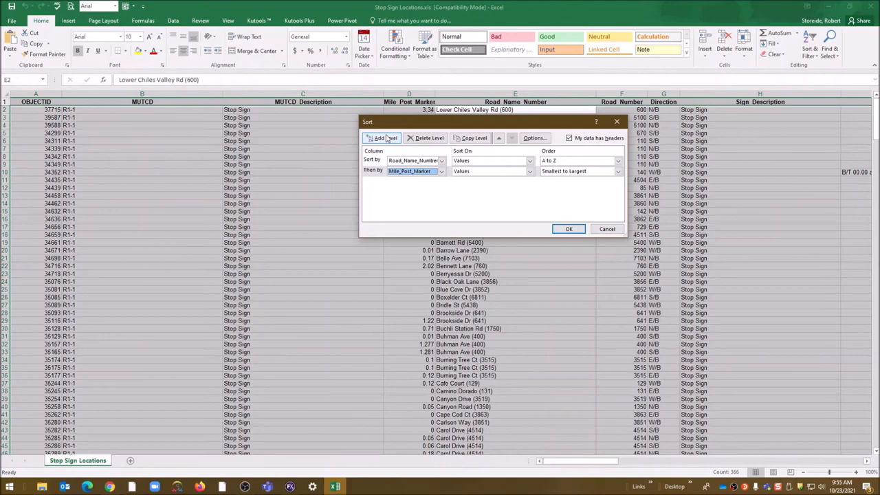
pyautogui.click(568, 228)
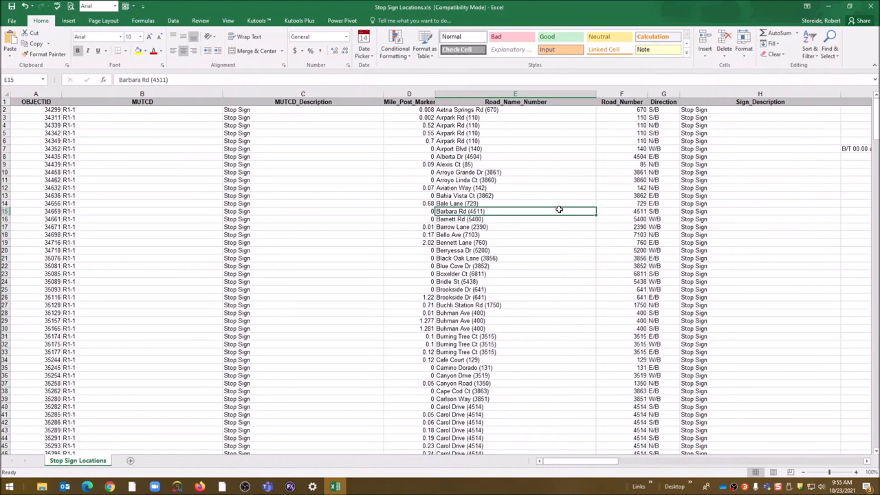
# Scroll down to row 366 and right to the support type columns.
pyautogui.scroll(-3)
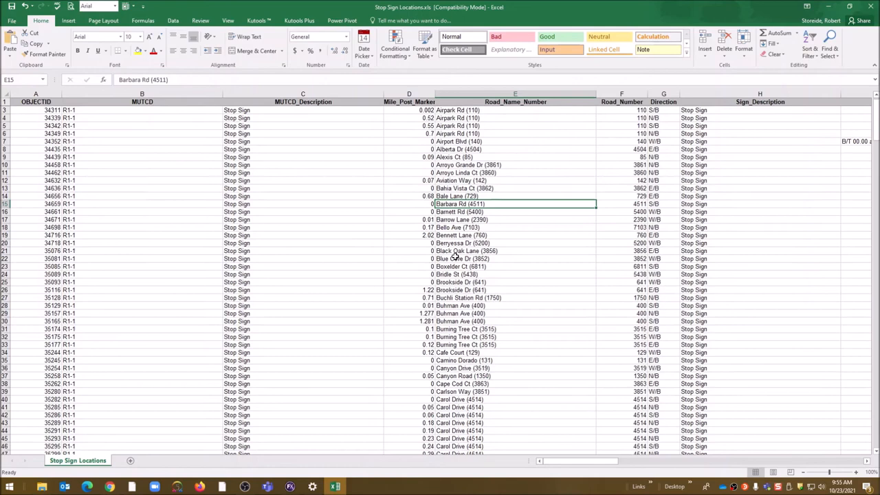
pyautogui.scroll(-3)
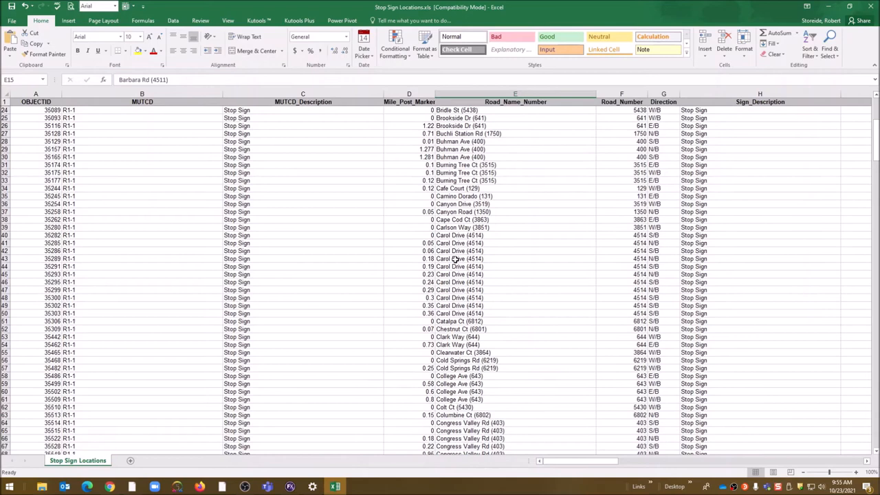
pyautogui.scroll(-3)
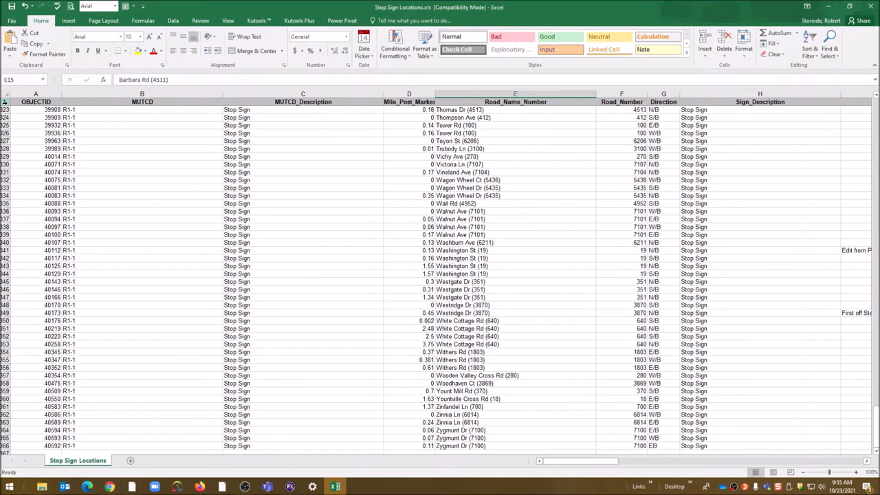
pyautogui.scroll(-3)
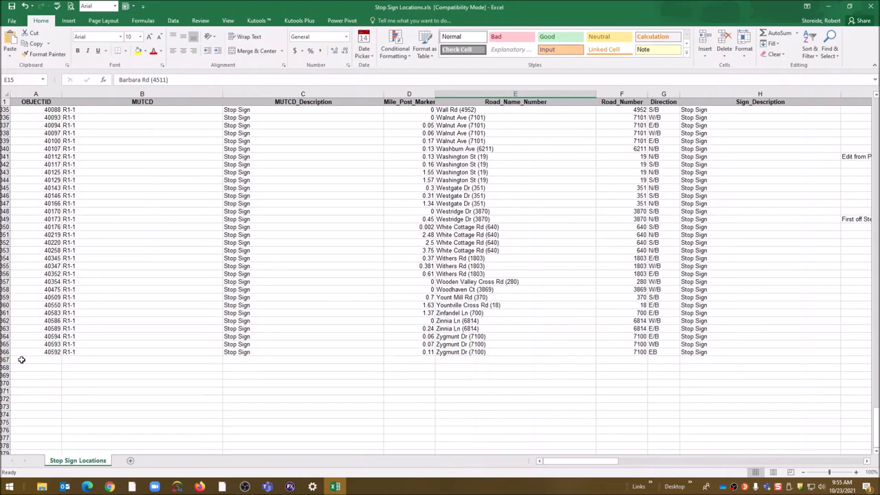
pyautogui.hscroll(3)
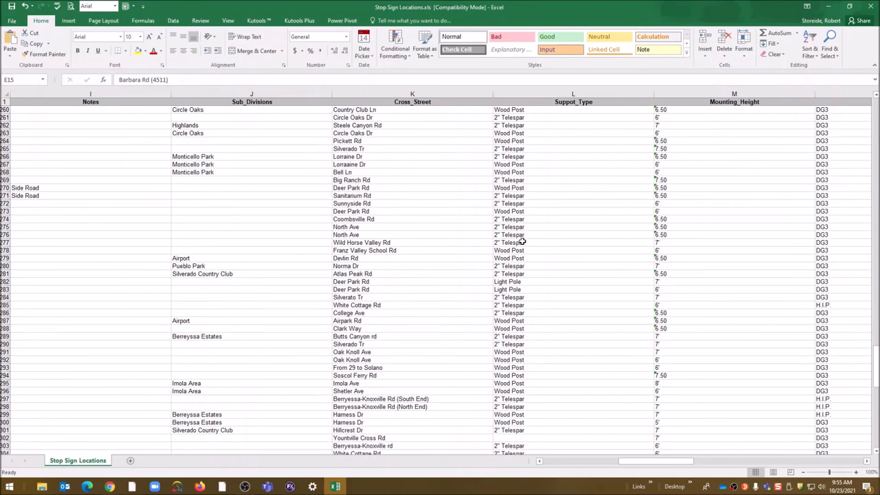
# Sort the Suppot_Type column A to Z, expanding the sort to the whole table.
pyautogui.click(573, 93)
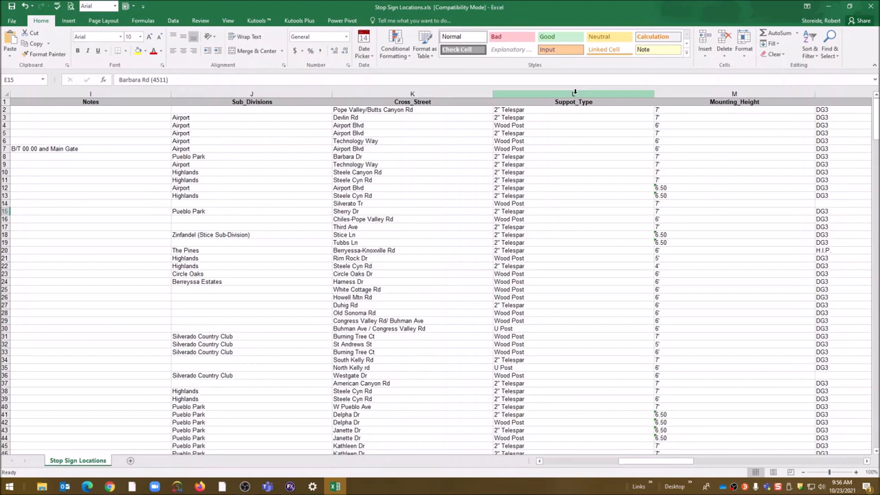
pyautogui.click(810, 37)
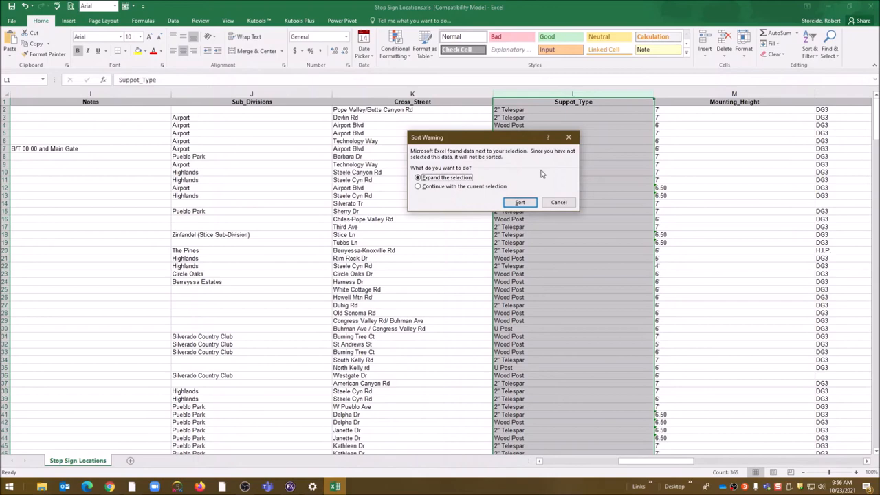
pyautogui.click(519, 202)
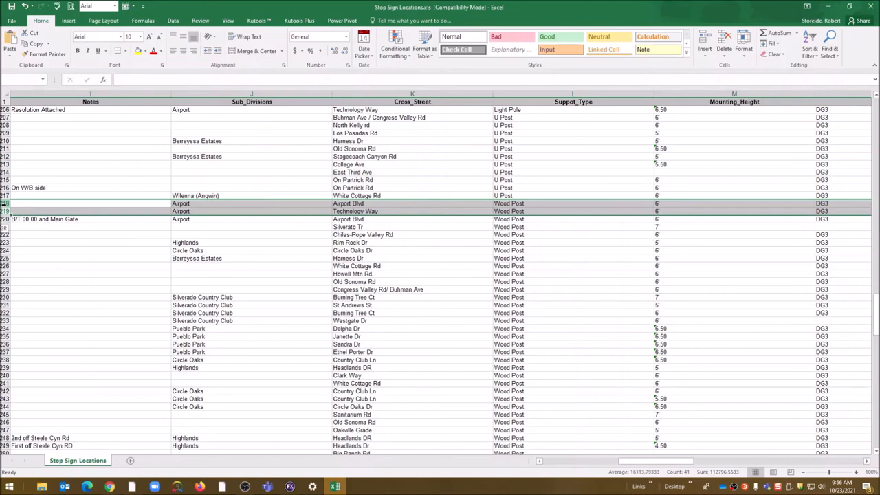
# Scroll to the Wood Post rows starting at row 218 and fill them yellow.
pyautogui.scroll(-3)
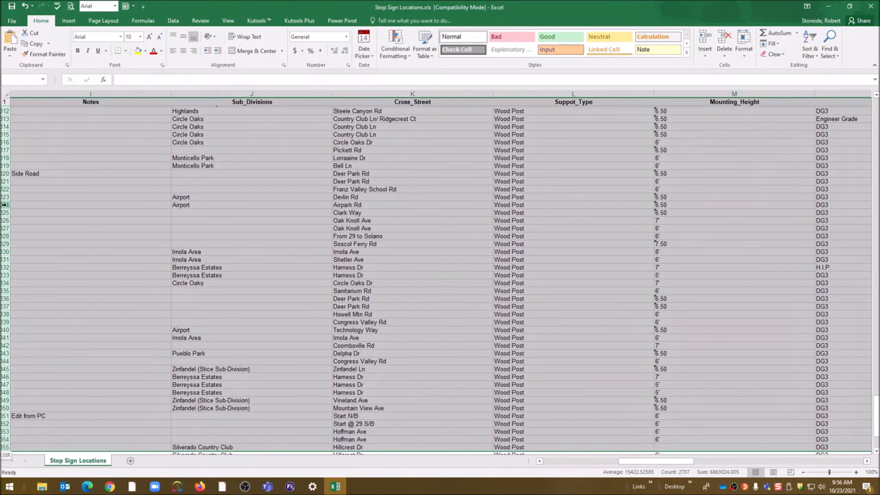
pyautogui.scroll(-3)
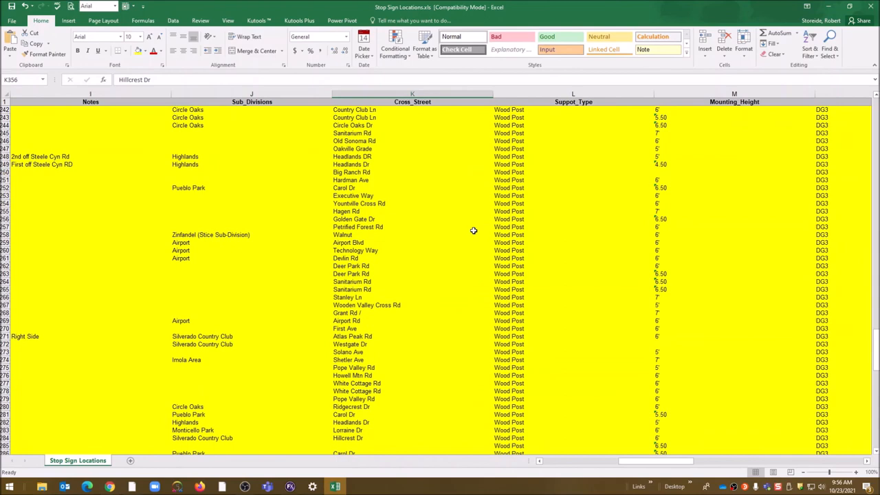
pyautogui.scroll(3)
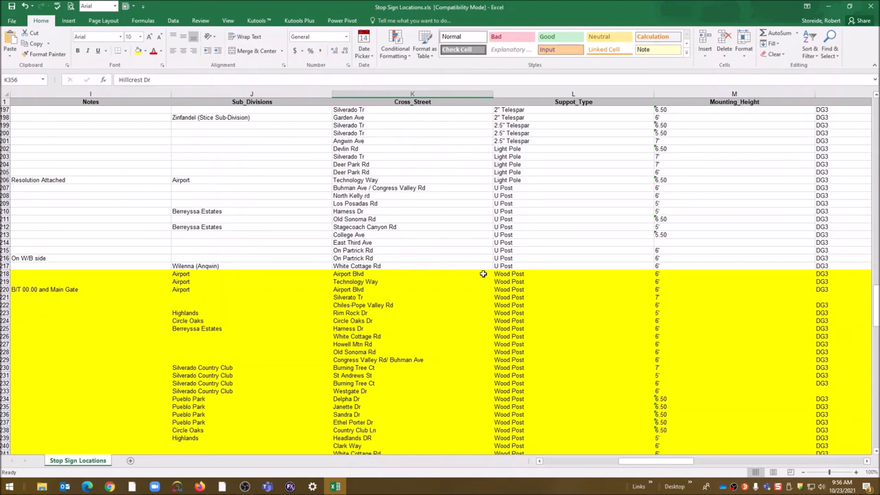
pyautogui.moveTo(874, 32)
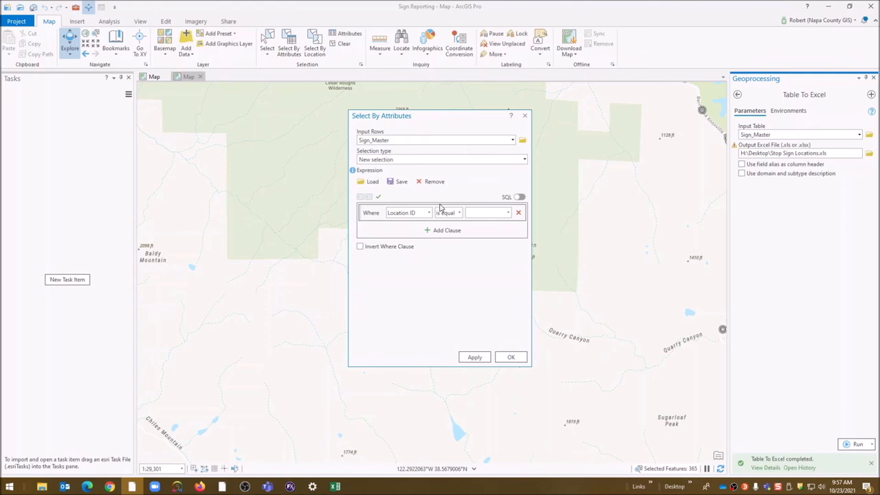
# Expand the Where-clause field dropdown and scroll through the Sign_Master fields.
pyautogui.click(428, 213)
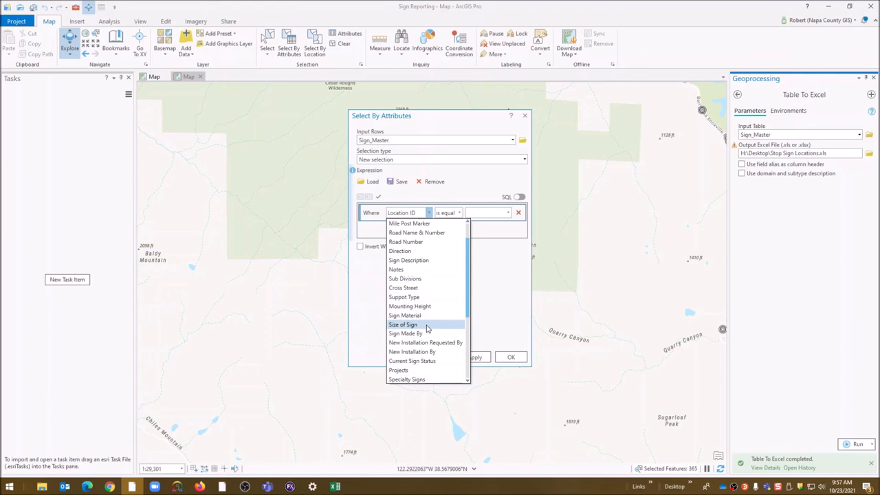
pyautogui.scroll(-3)
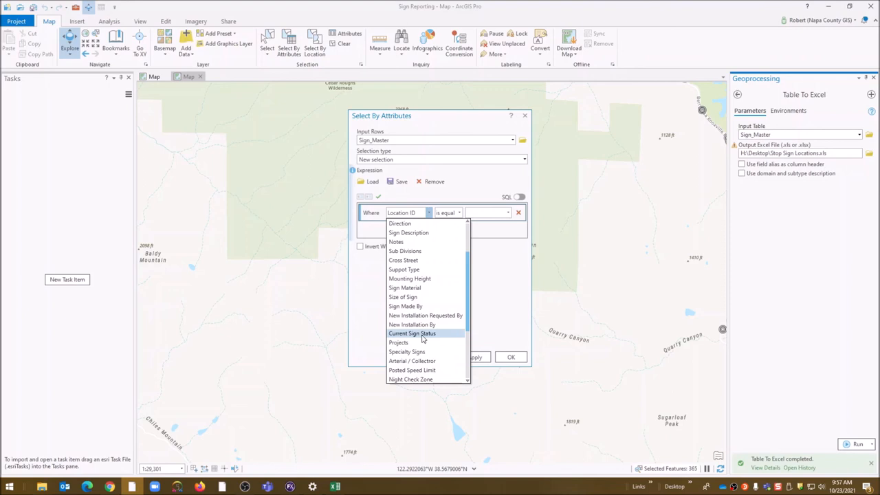
pyautogui.scroll(-3)
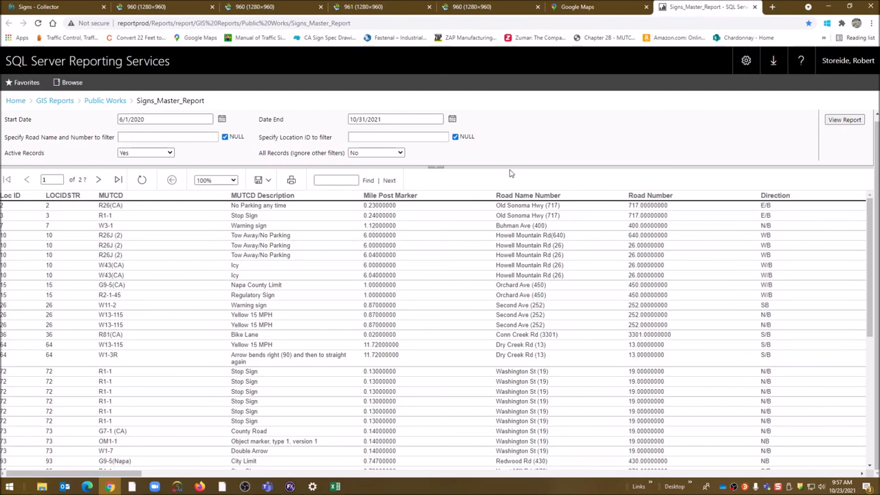
# Switch to the Signs - Collector map tab, then the work-request notification email.
pyautogui.click(45, 6)
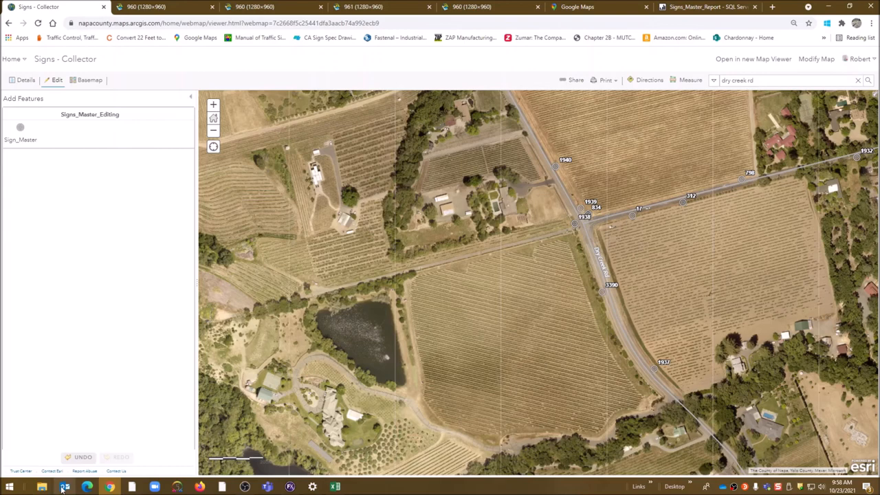
pyautogui.click(64, 487)
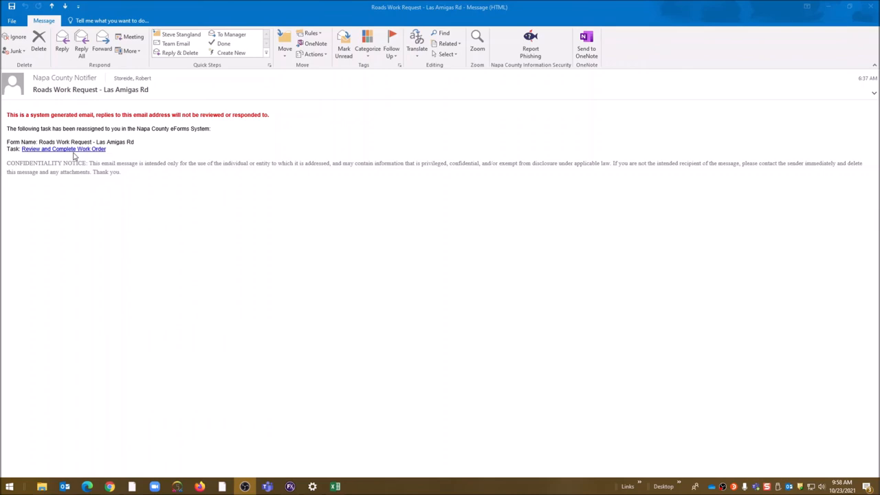
# Open Roads Work Request RFW1238 for Las Amigas Rd from the notification email's link.
pyautogui.click(64, 149)
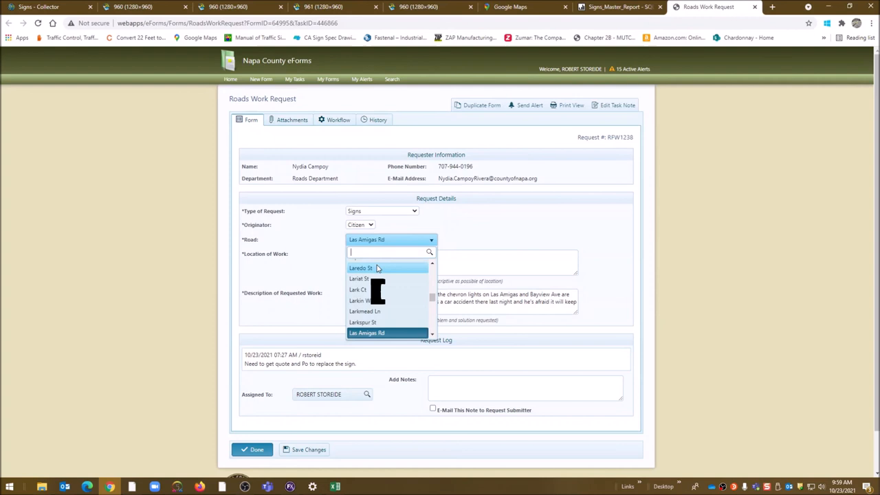
pyautogui.click(366, 333)
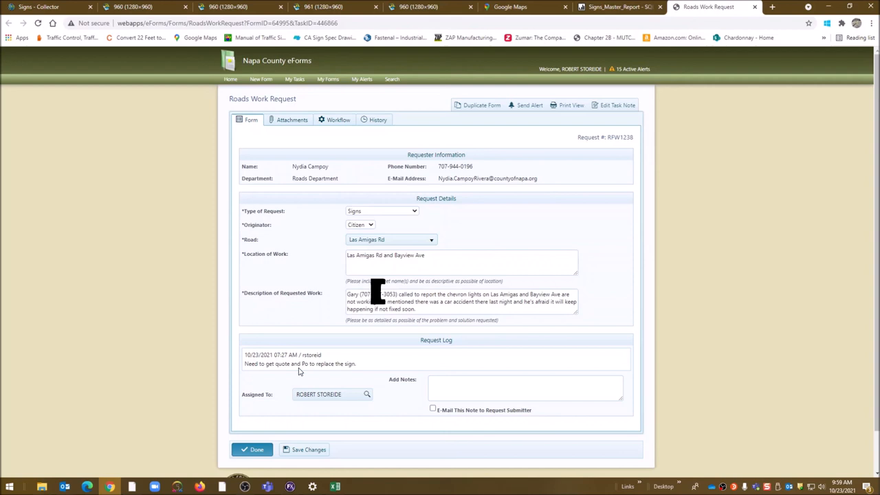
pyautogui.moveTo(537, 218)
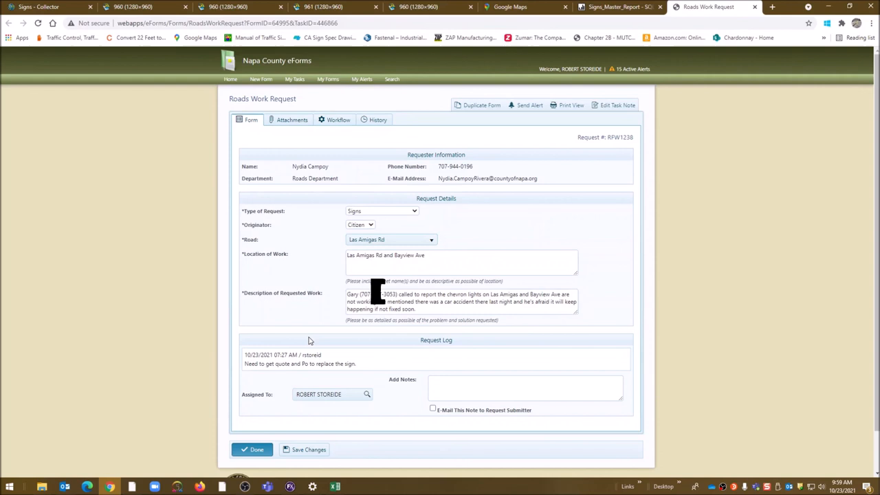
pyautogui.click(330, 394)
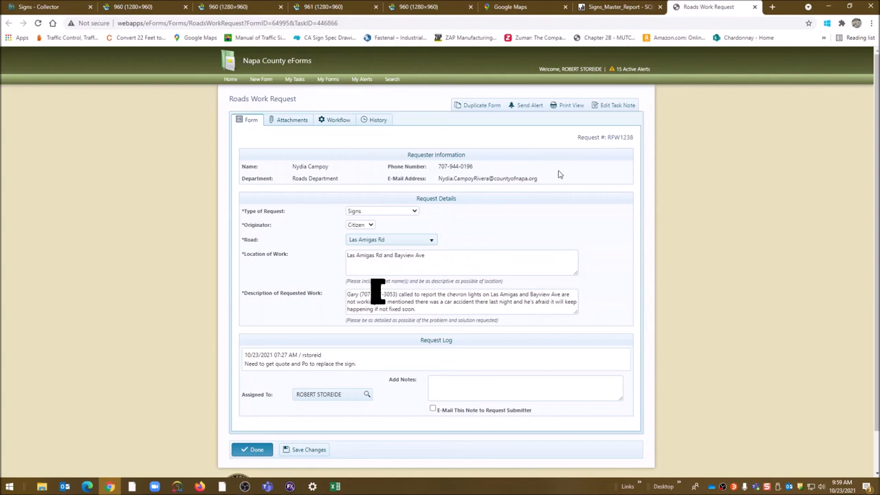
pyautogui.moveTo(321, 219)
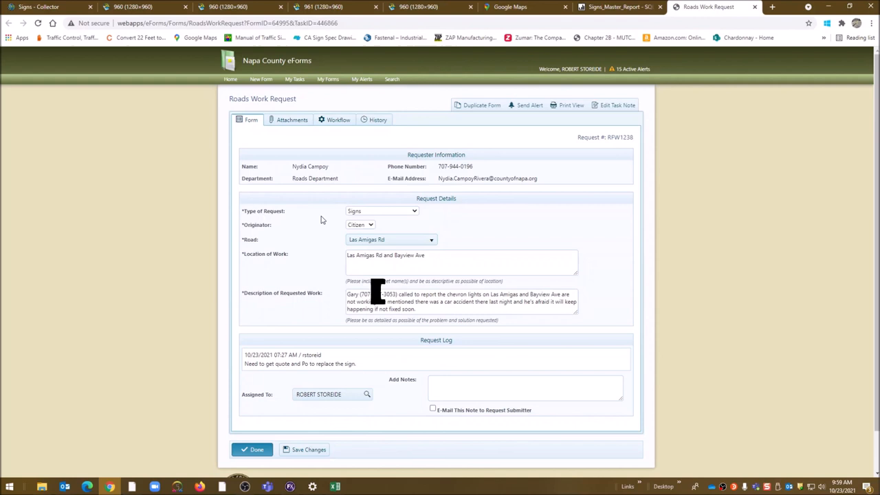
pyautogui.moveTo(583, 271)
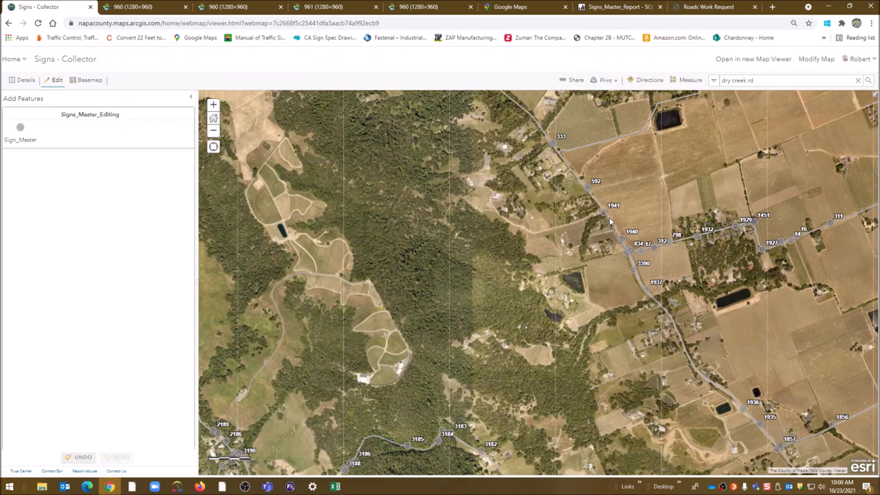
pyautogui.moveTo(635, 201)
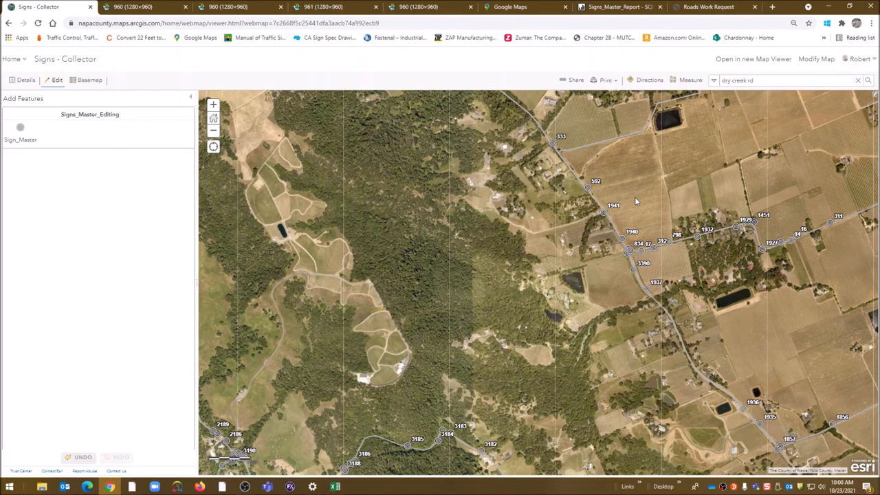